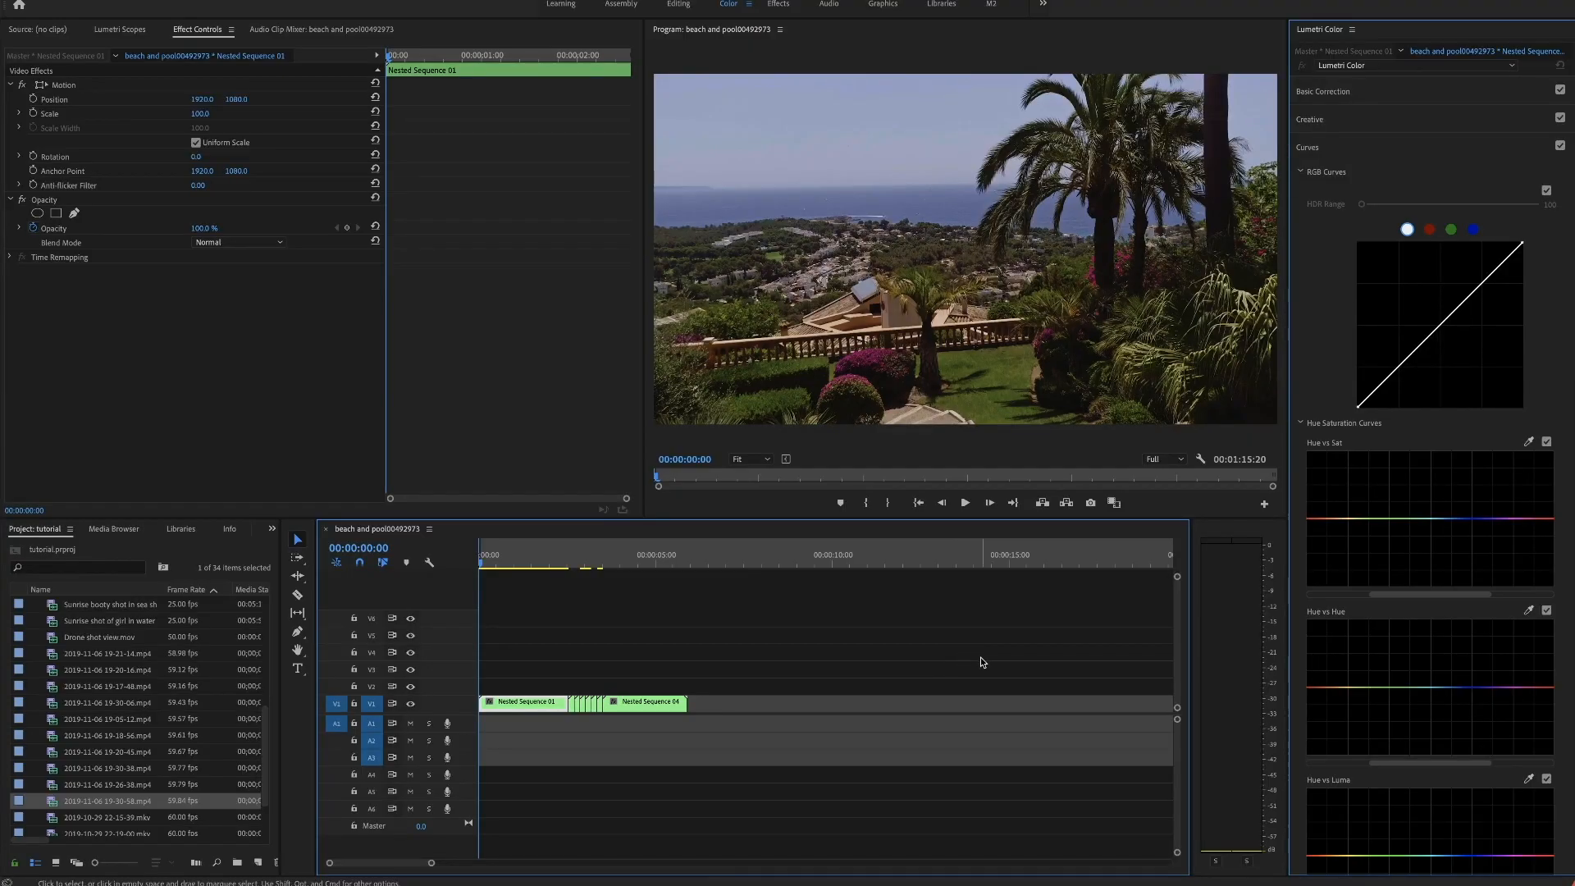
mouse_move(972, 663)
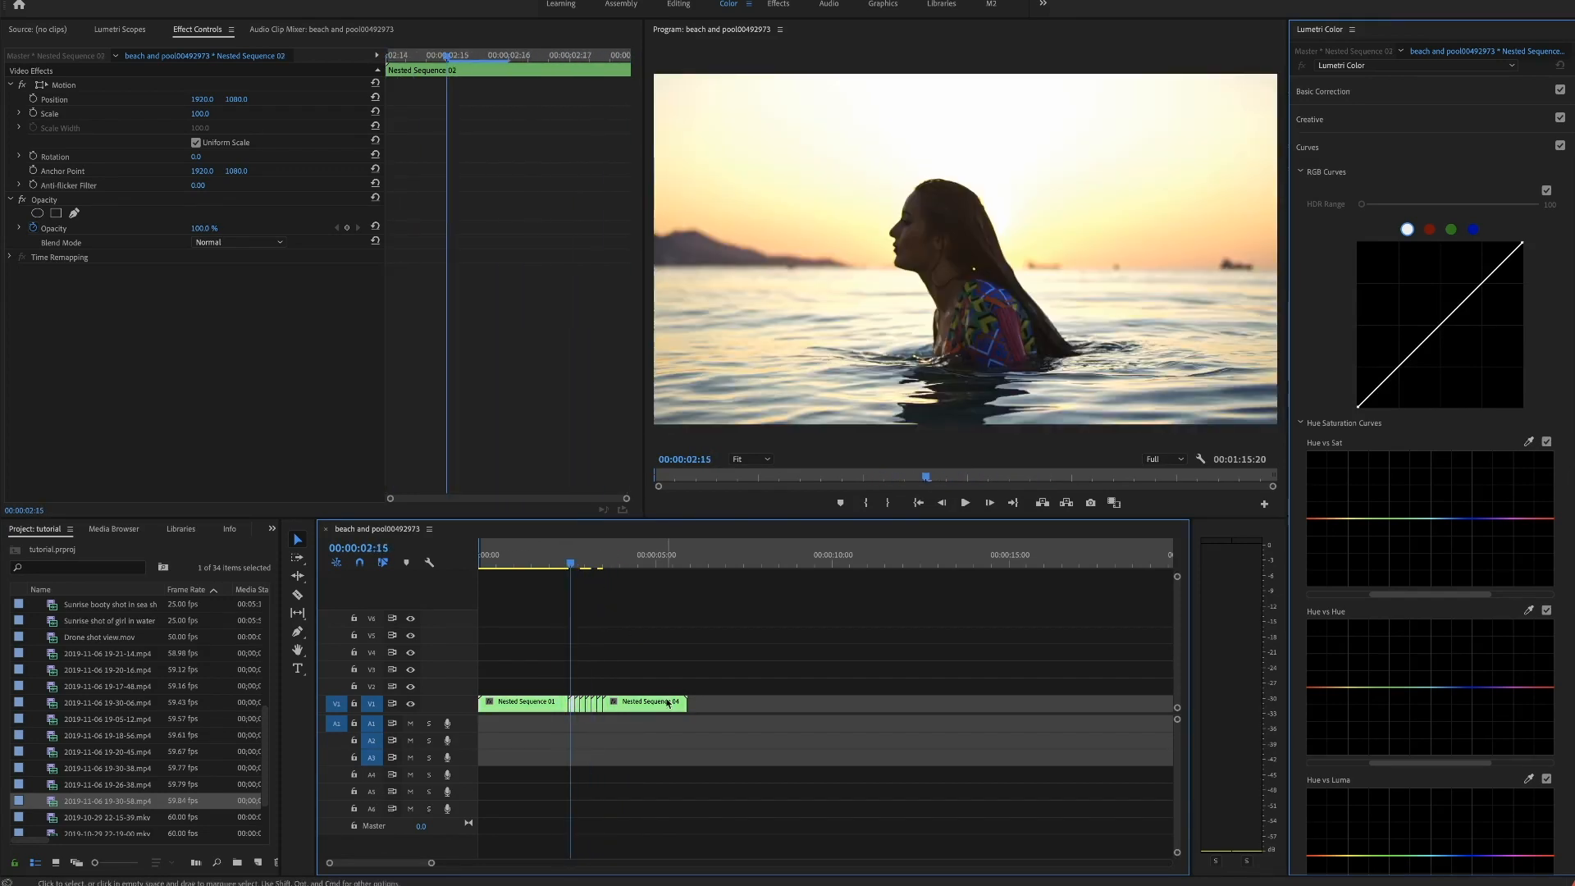
- Keyframe Scale on Nested Sequence 02 from 100 up to 125 across the clip
click(791, 568)
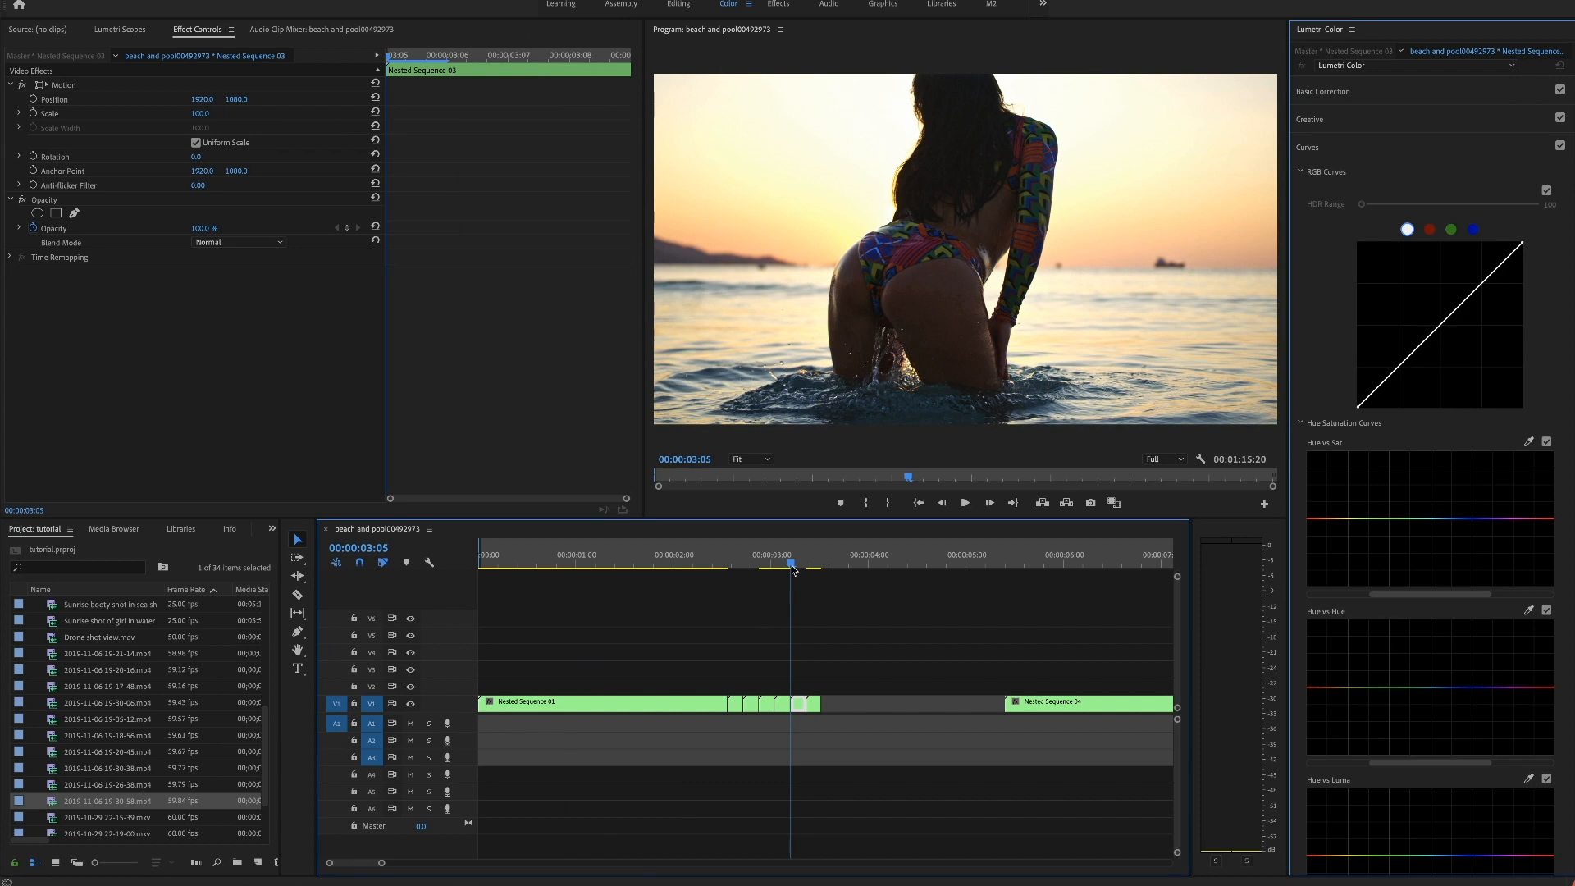
click(731, 553)
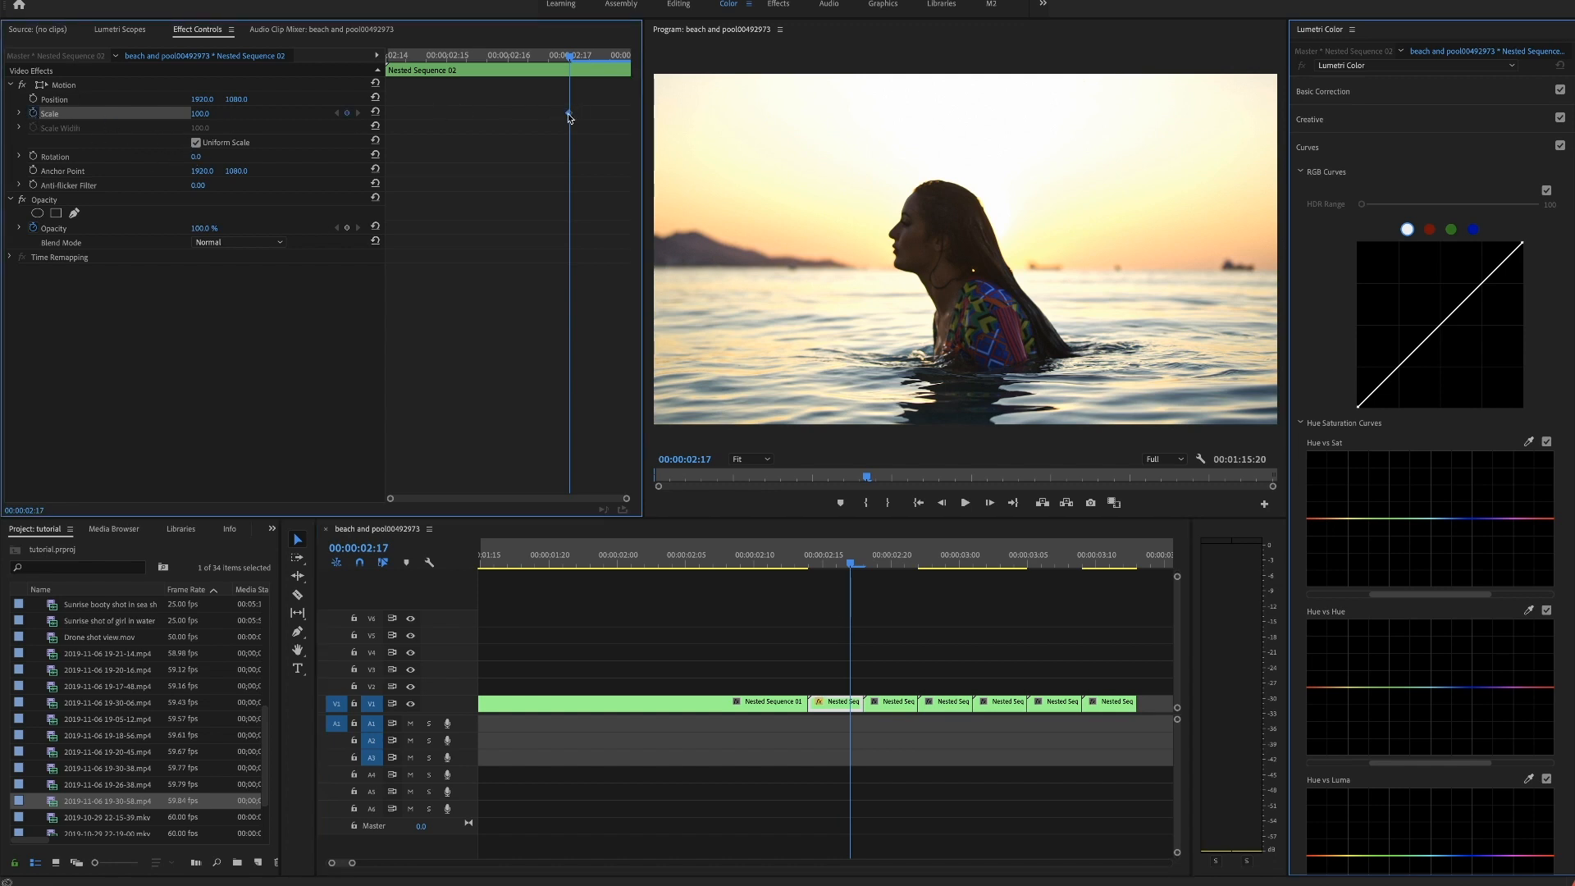
click(200, 114)
text(125)
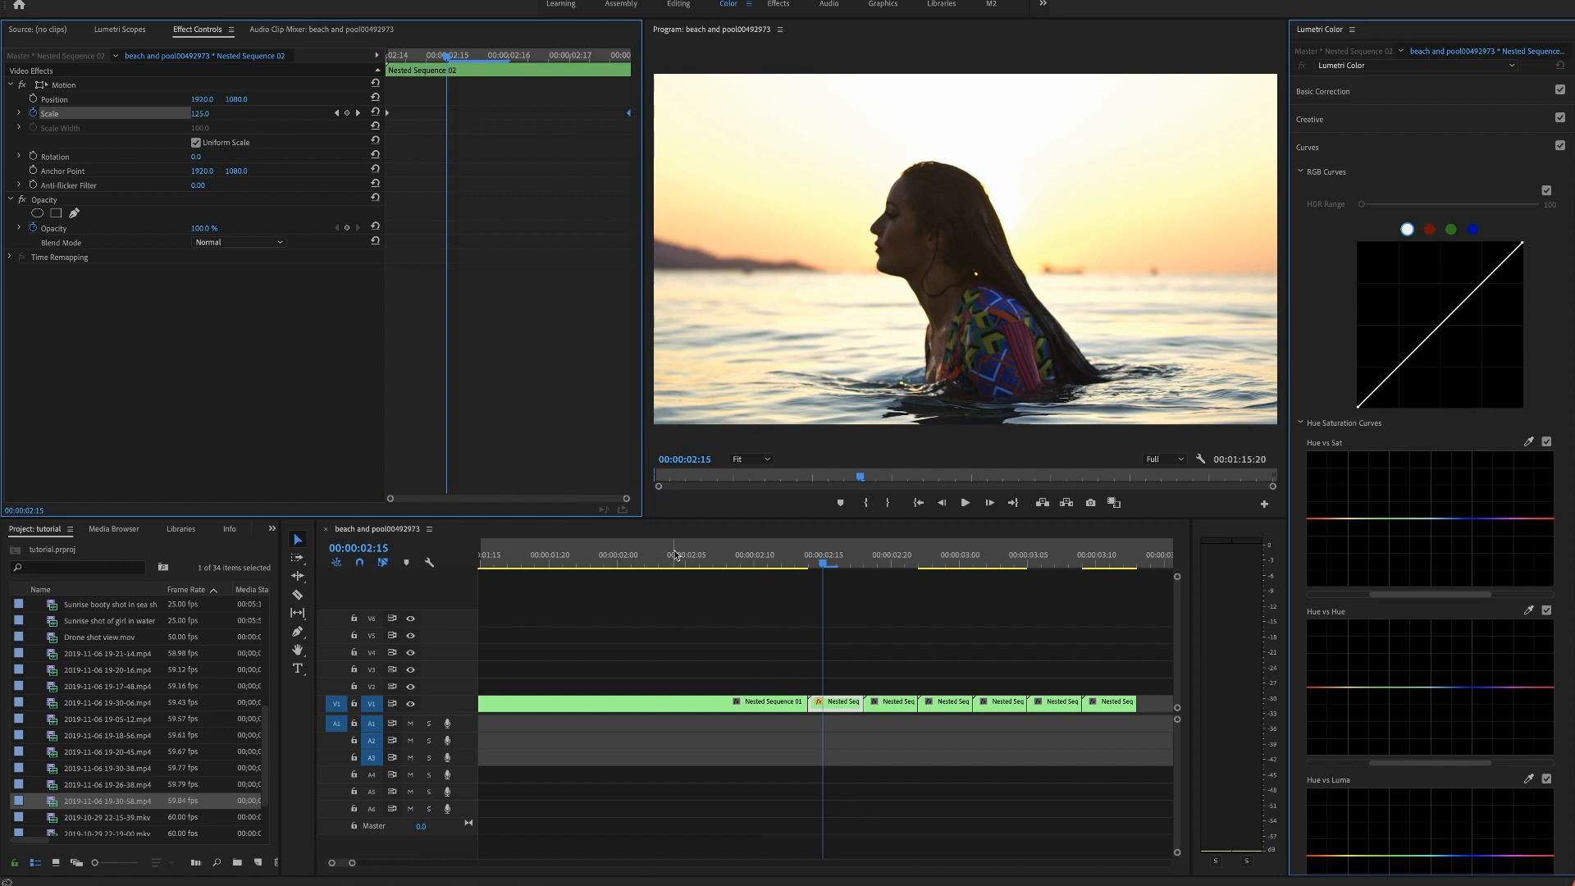
click(874, 561)
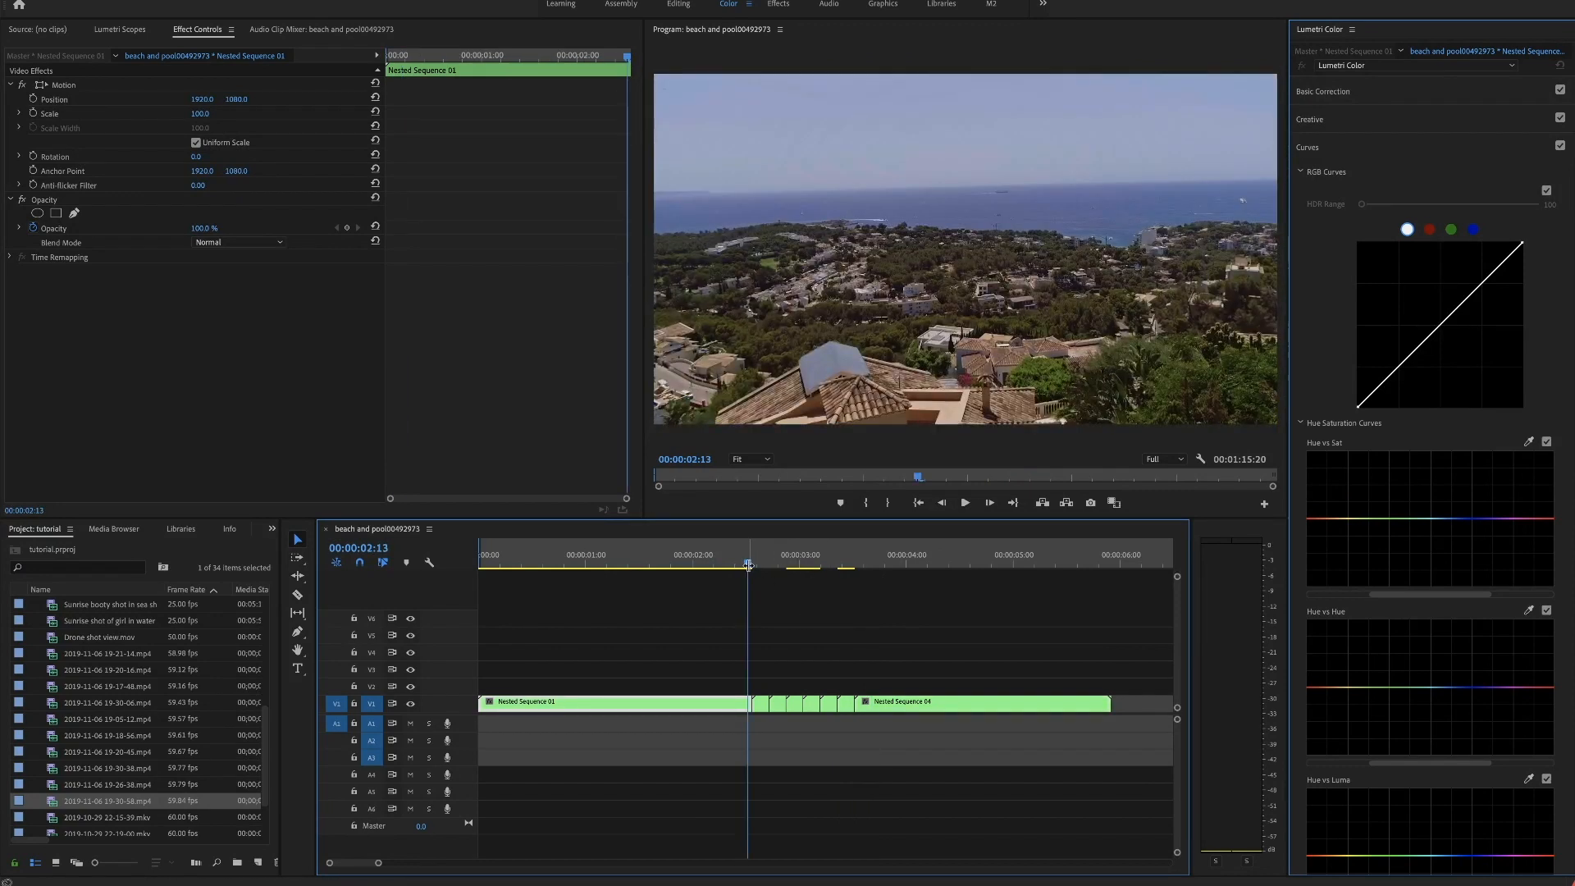
- Apply Ease In/Ease Out to Nested Sequence 02's Scale keyframes and check Nested Sequence 08's zoom
click(753, 553)
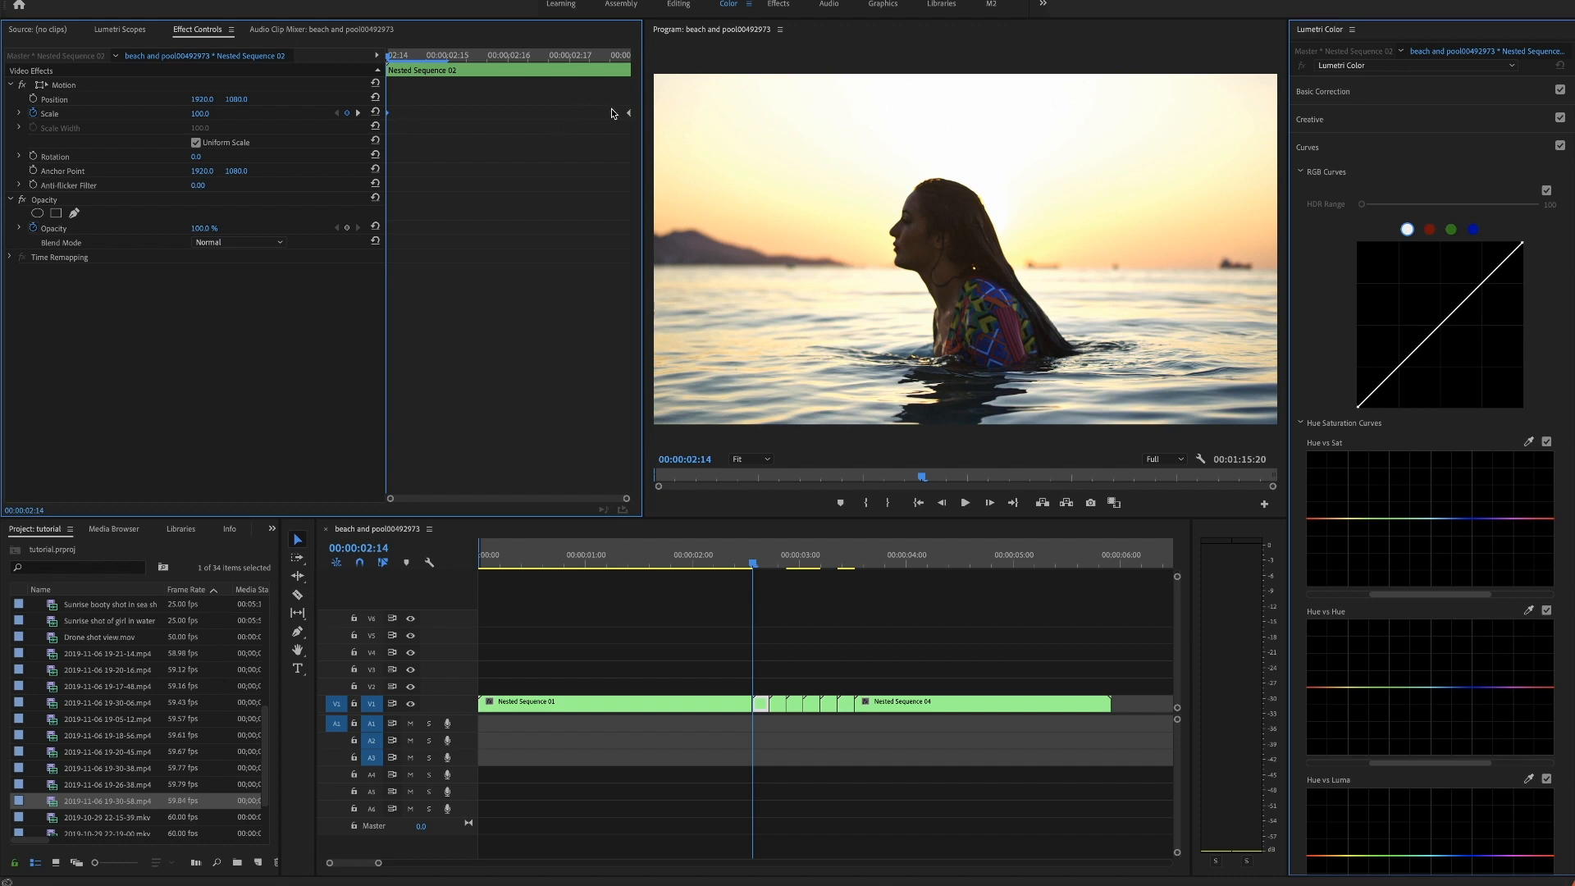
right_click(628, 113)
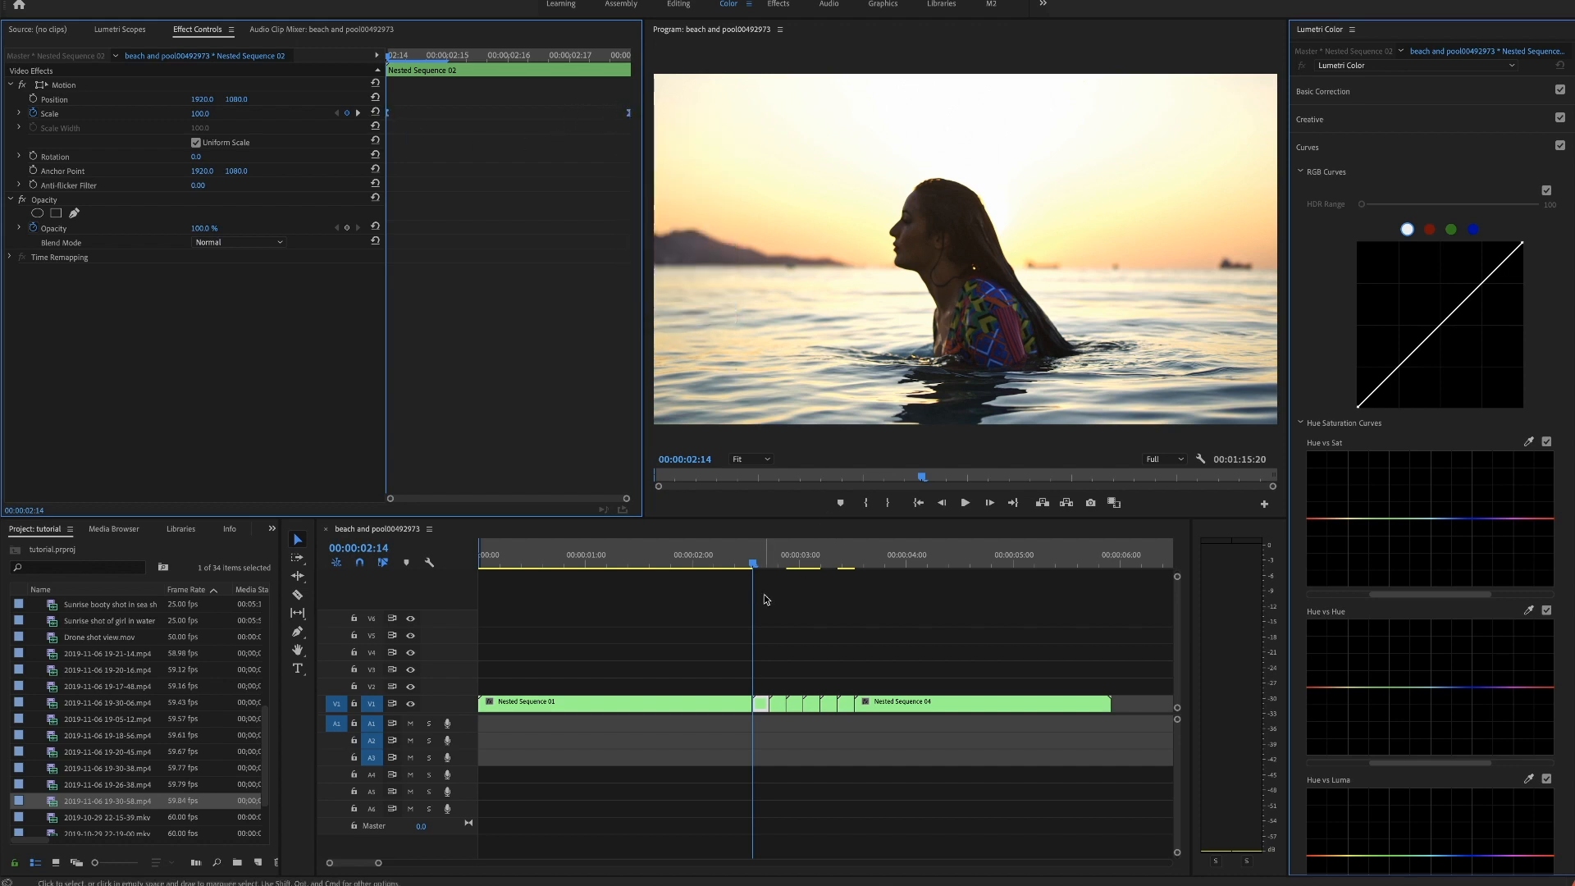
click(772, 567)
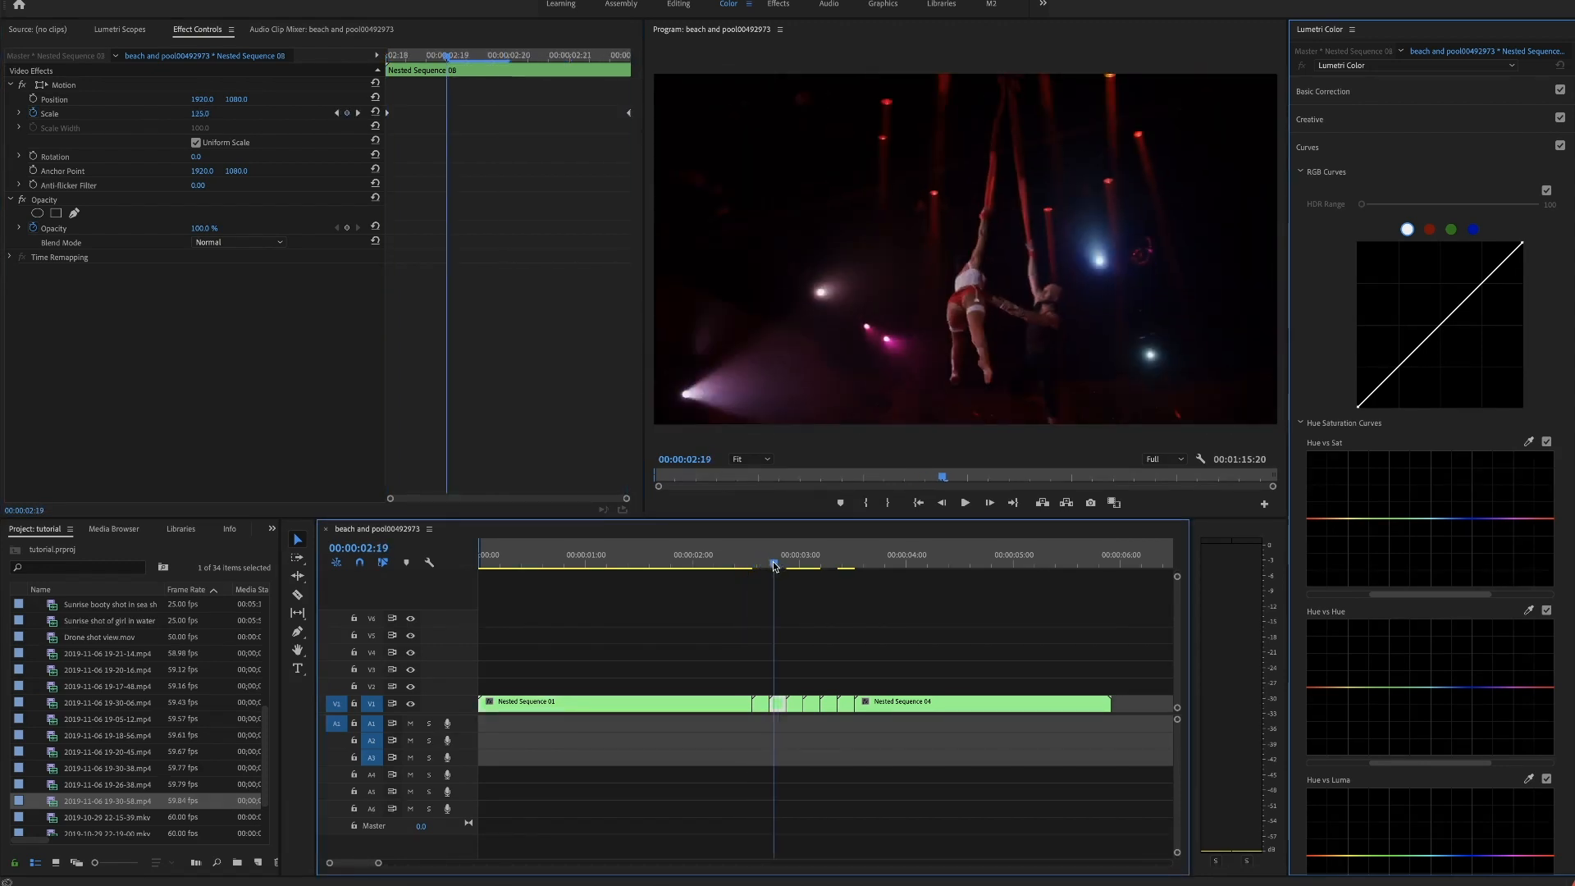
click(813, 555)
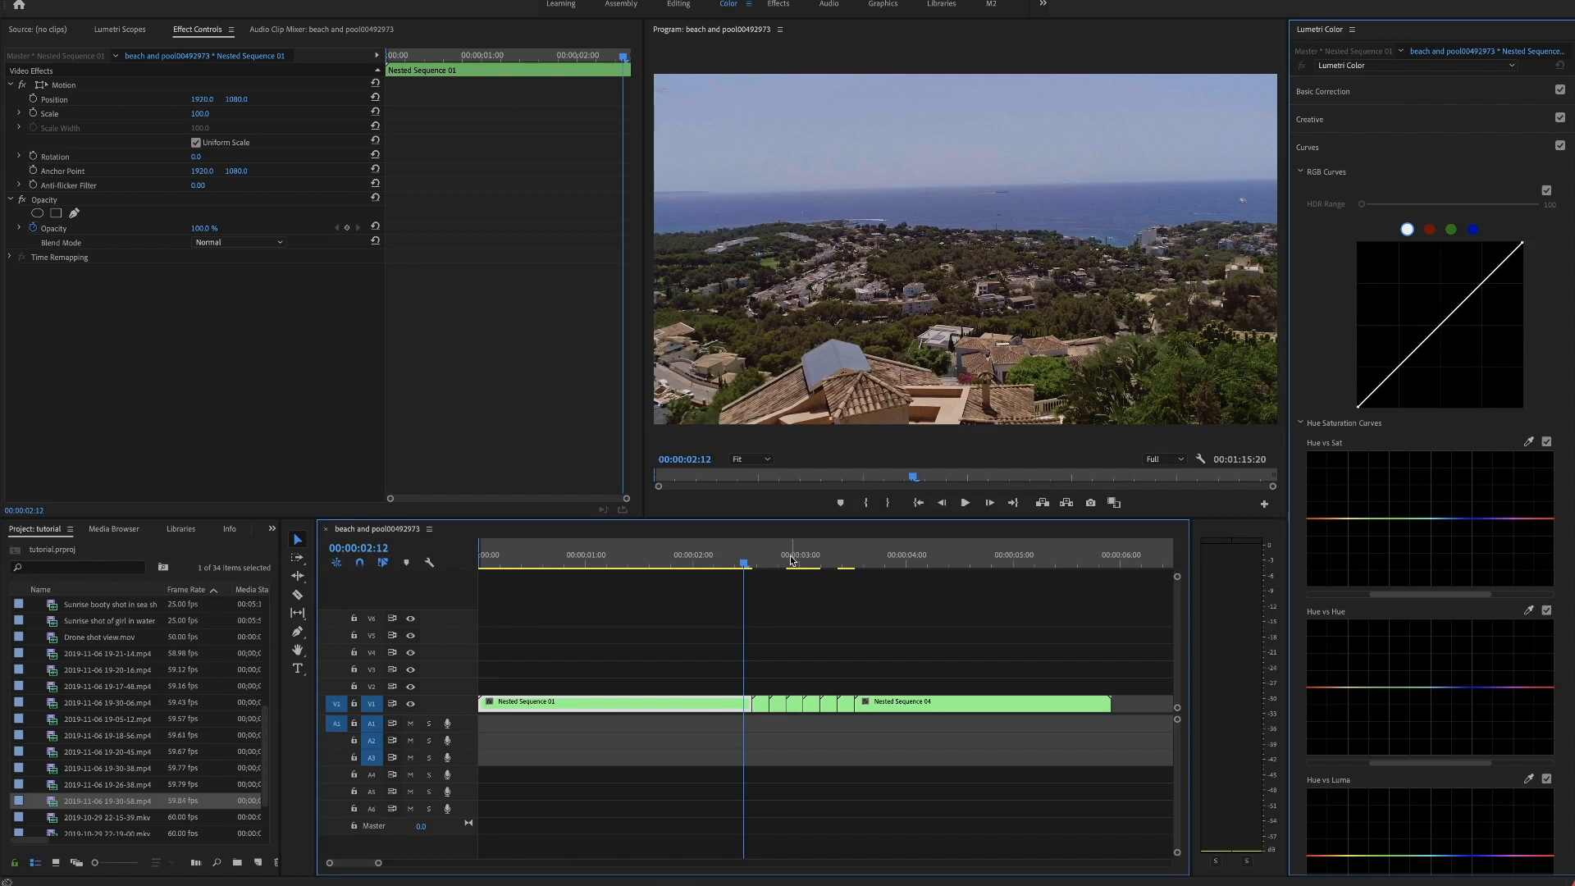
- Duplicate the short nested clips before Nested Sequence 04 and keyframe Scale at the end of Nested Sequence 01
click(692, 553)
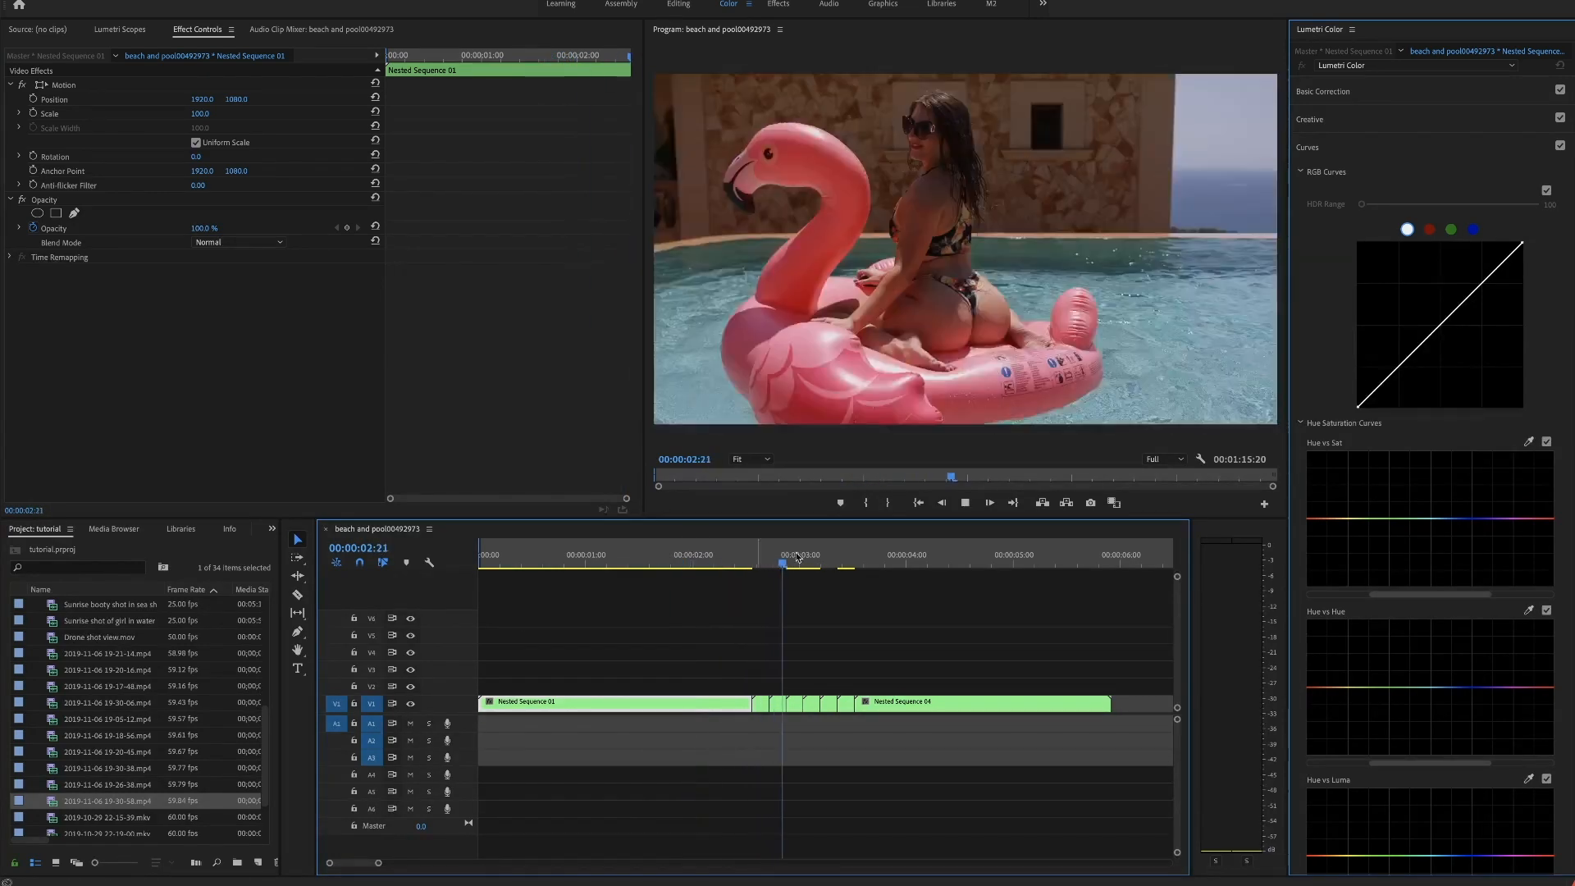
click(744, 566)
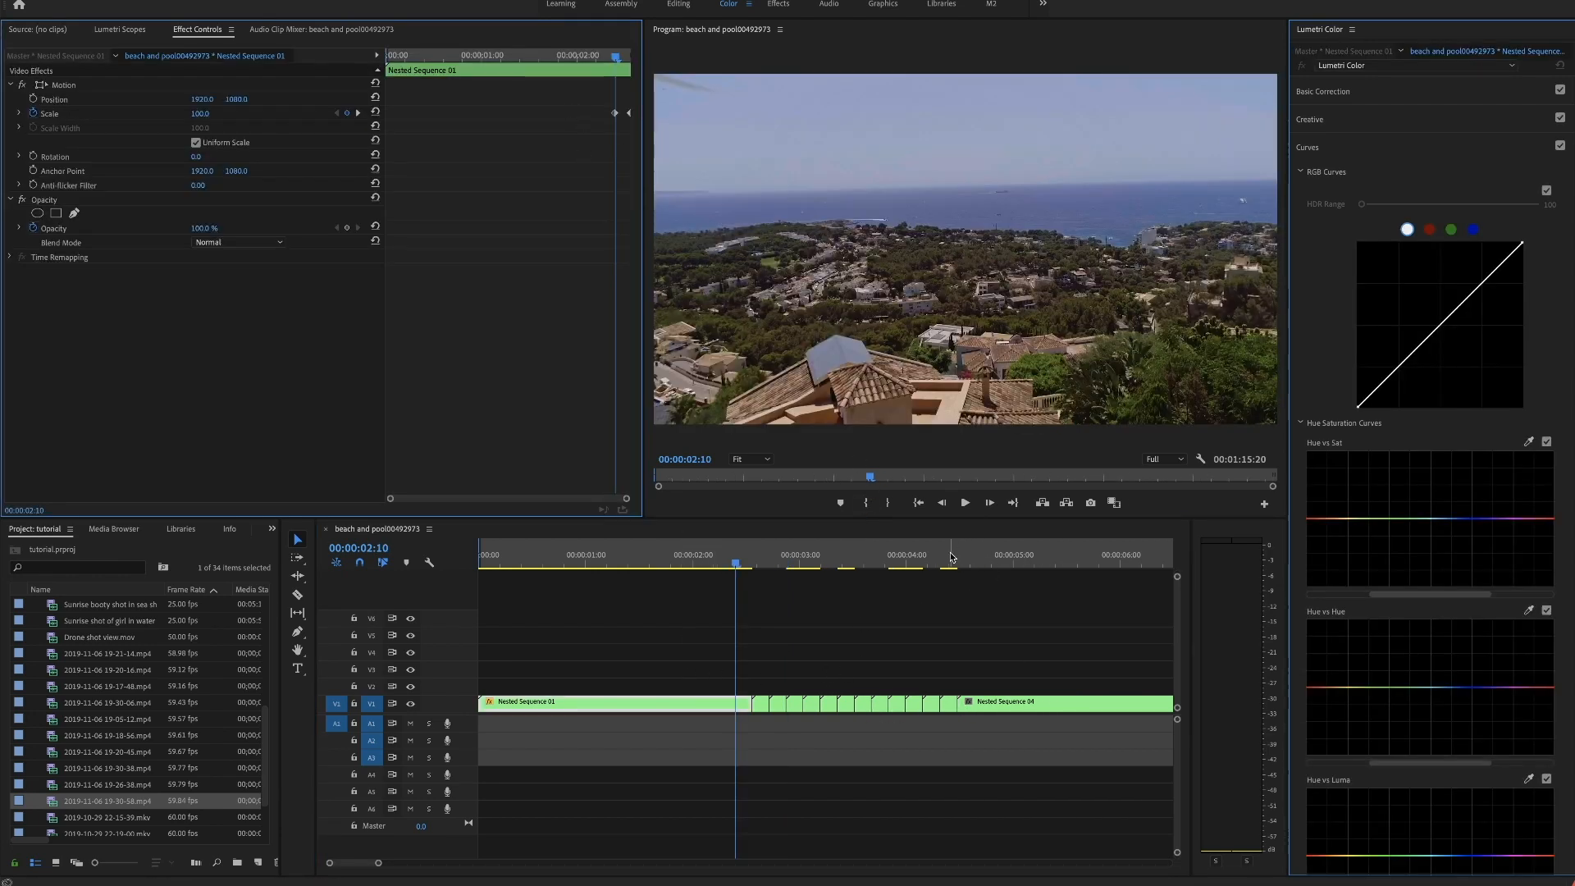
- Keyframe Scale from the start of Nested Sequence 04 and ease the keyframes on it and Nested Sequence 01
click(988, 564)
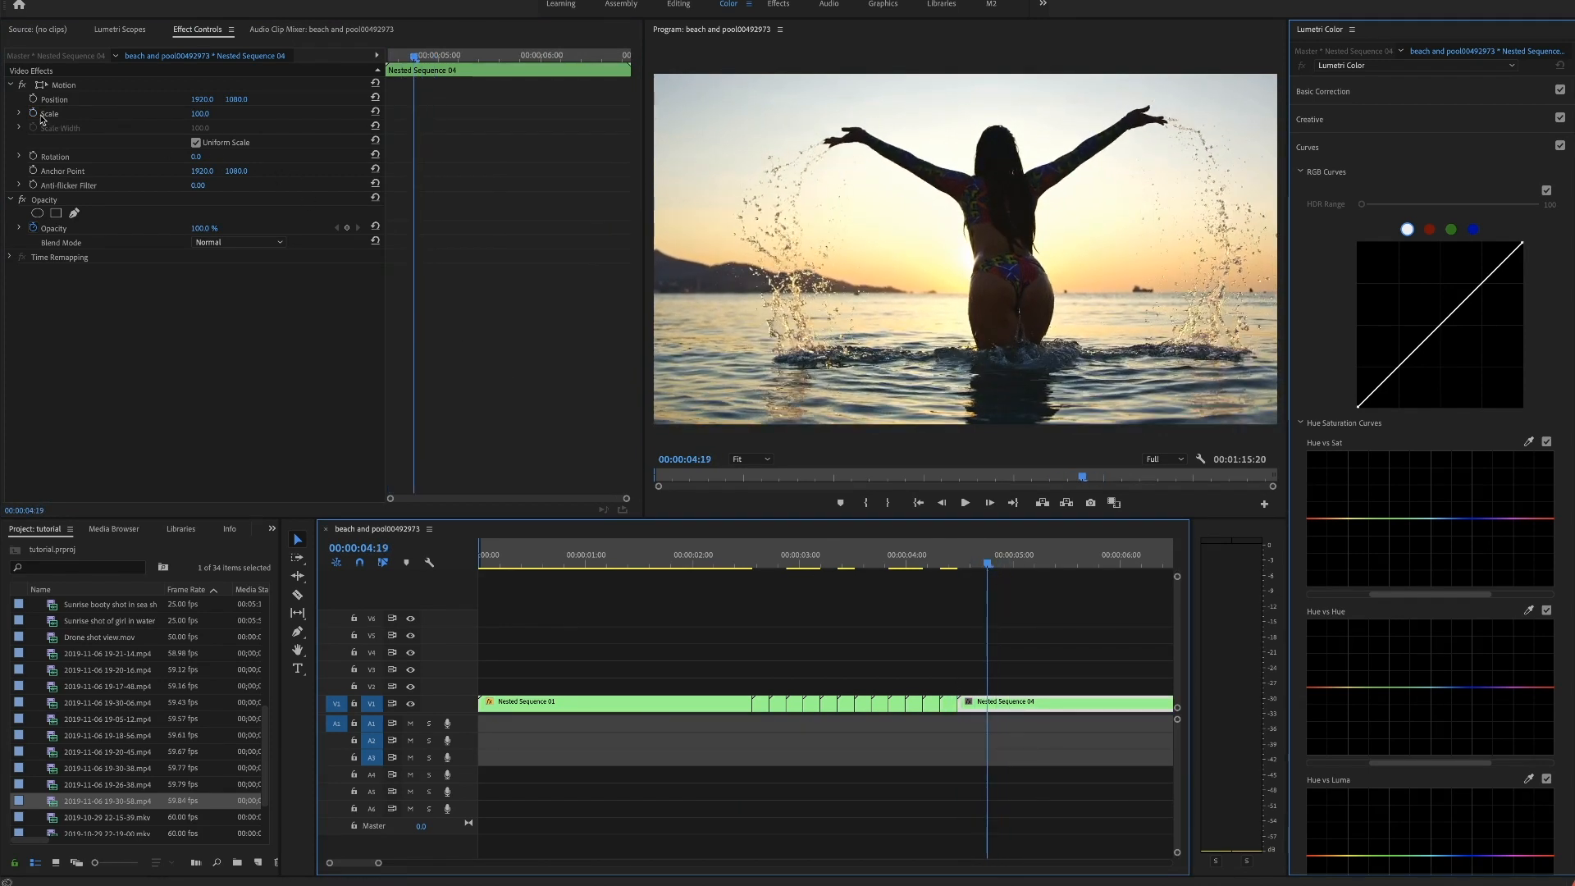
click(49, 113)
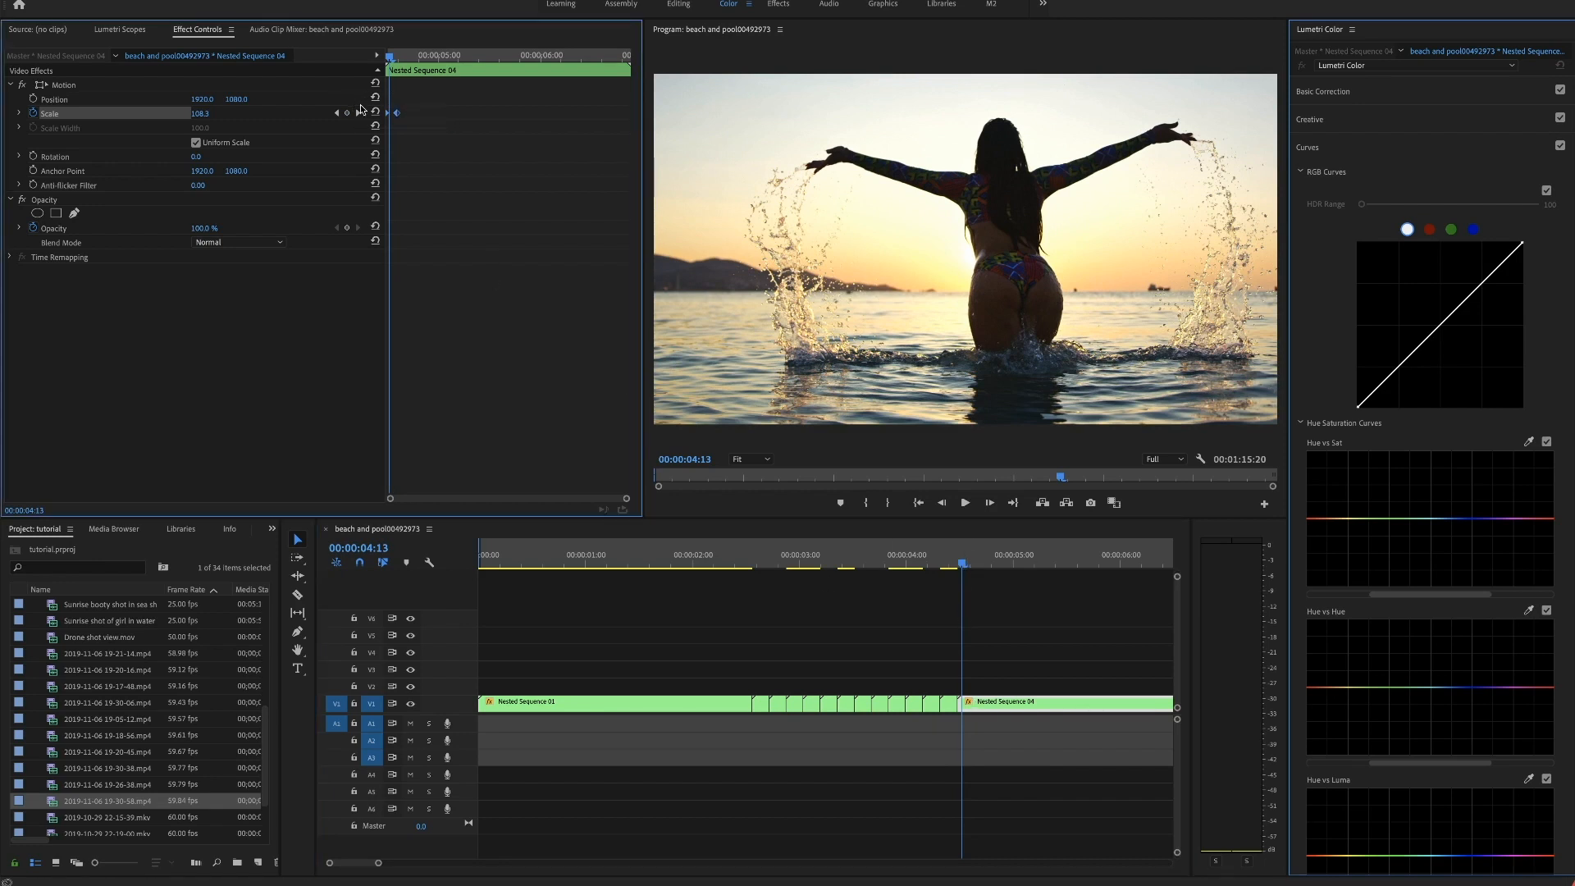
right_click(359, 113)
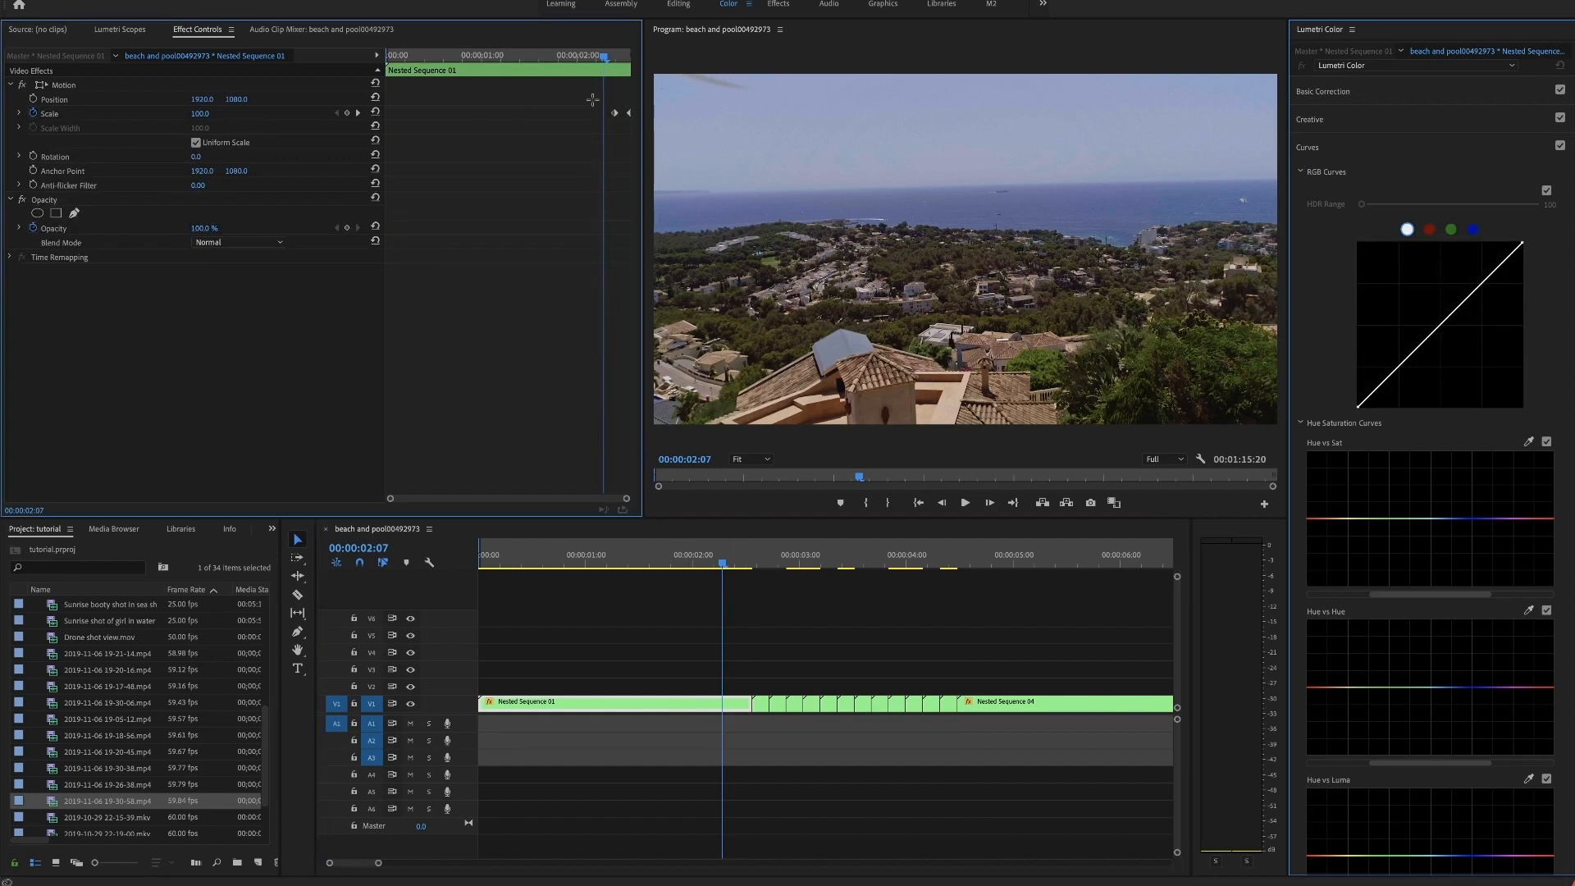
right_click(615, 112)
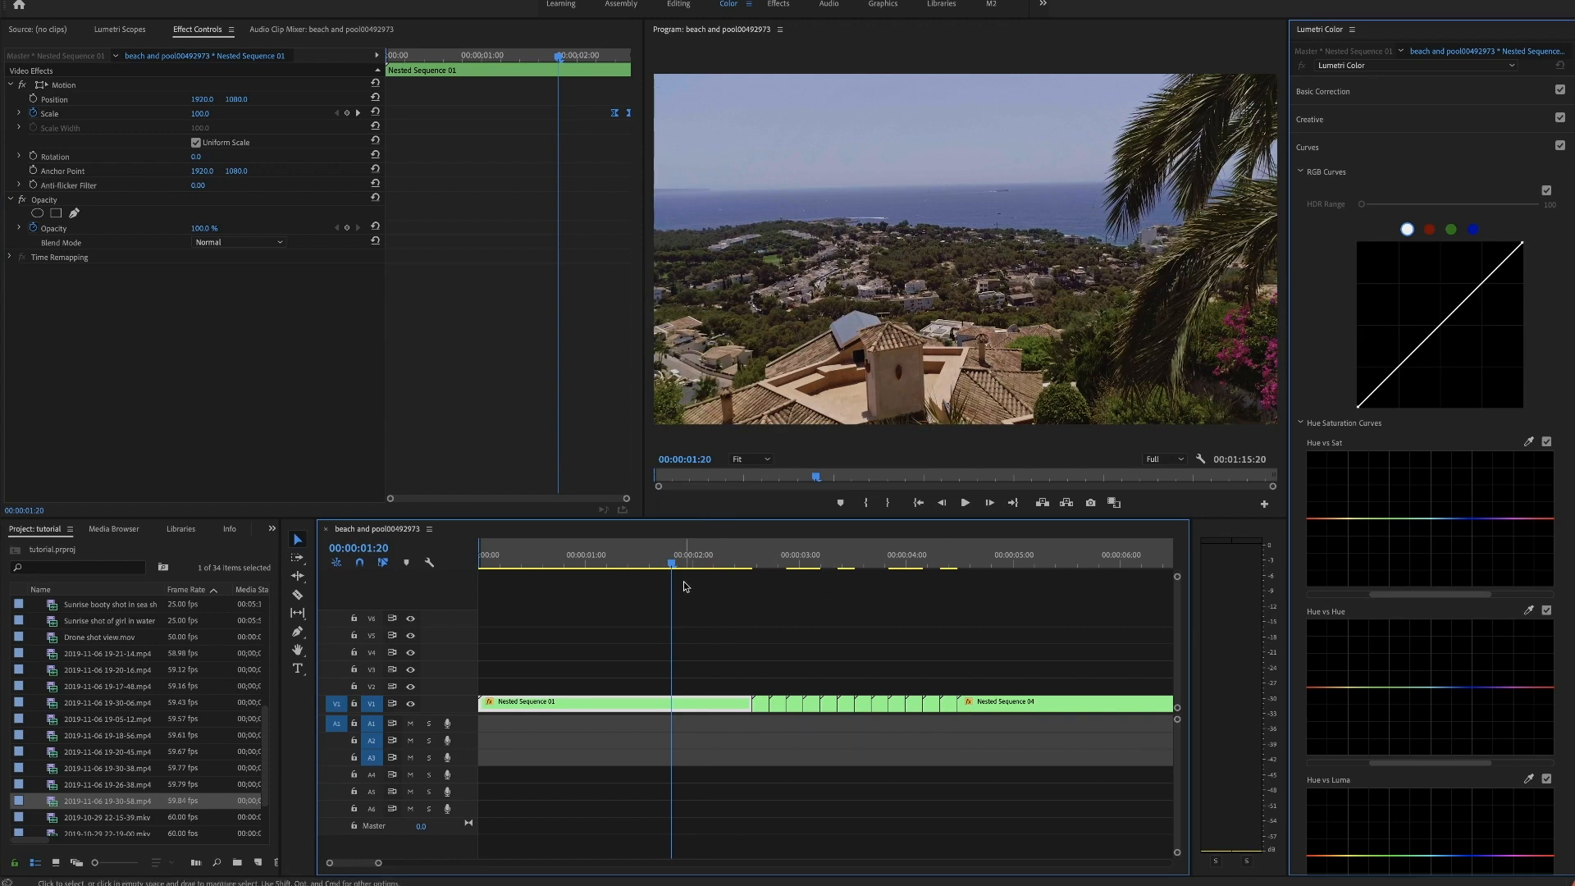
click(963, 502)
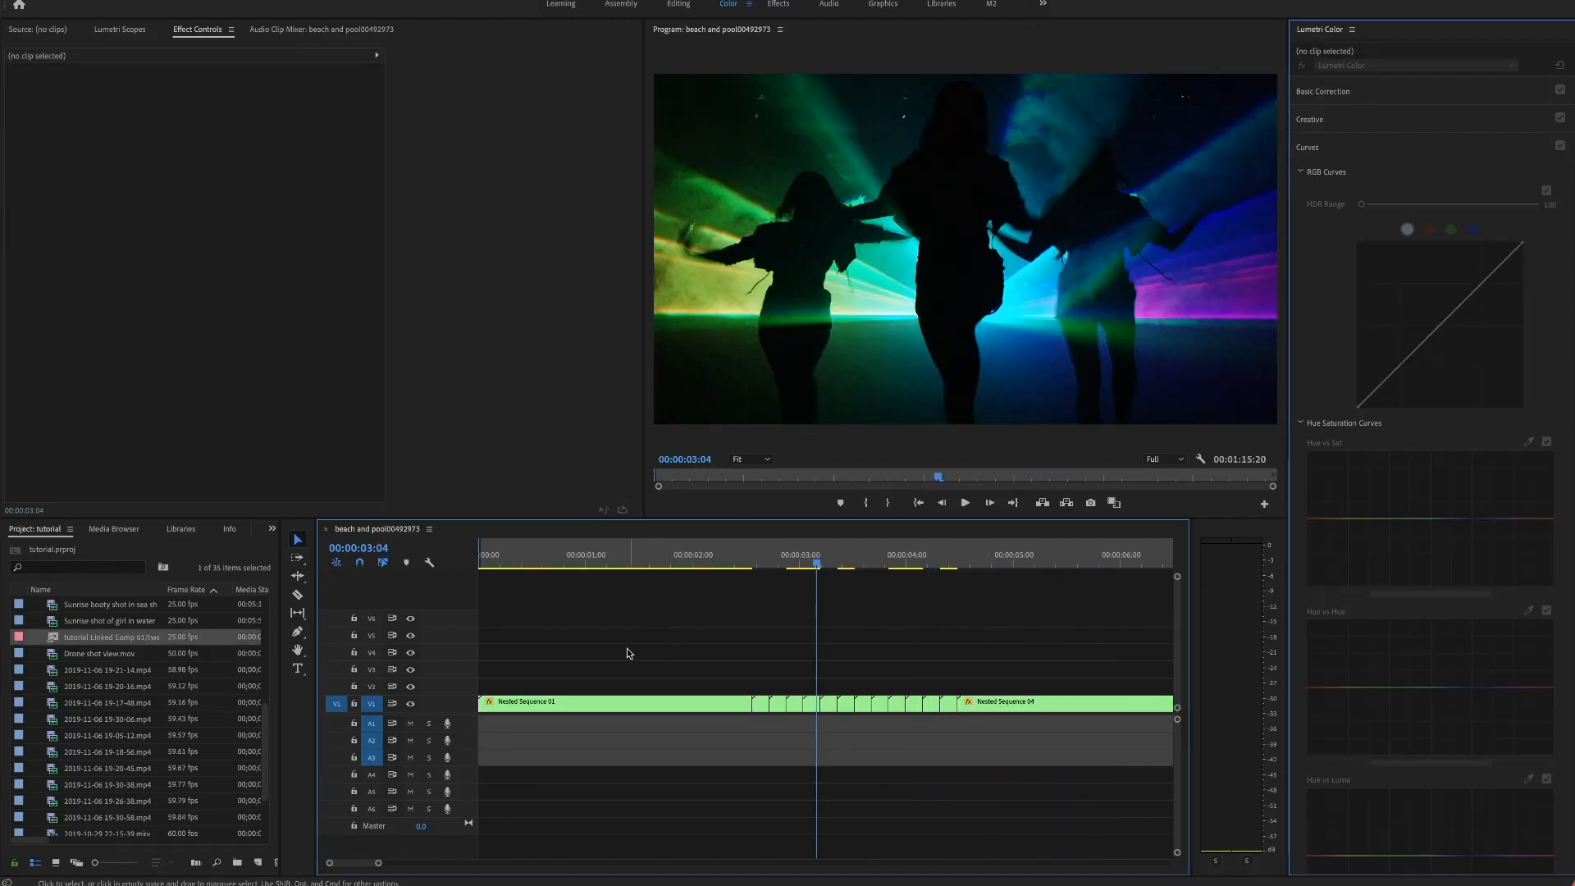
- Duplicate the transition clips to V2 and replace the copy with an After Effects composition
click(612, 701)
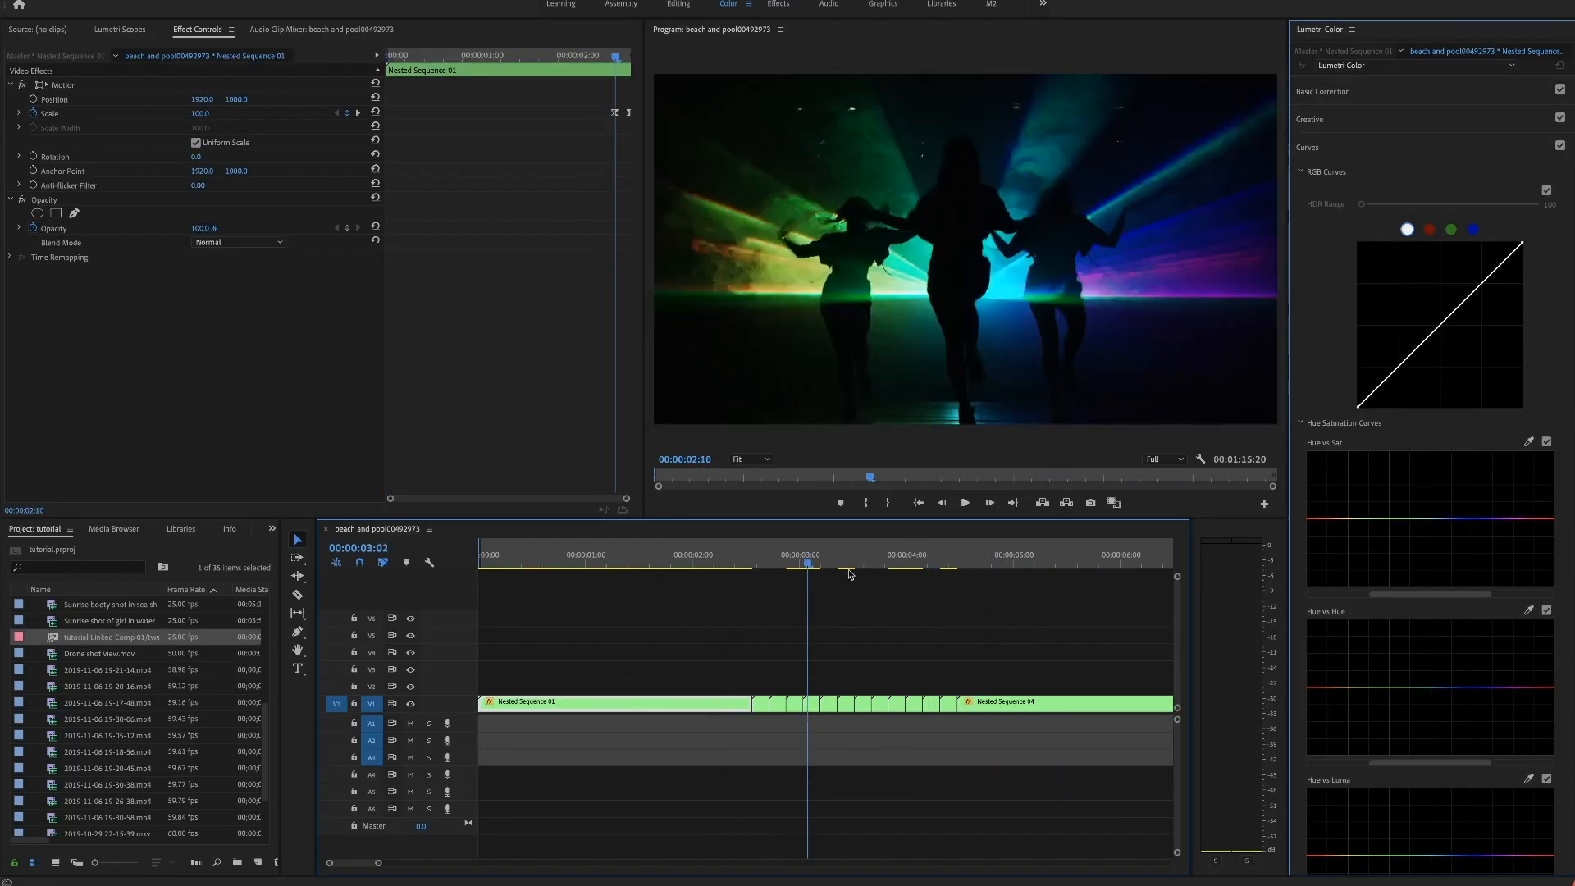
click(889, 566)
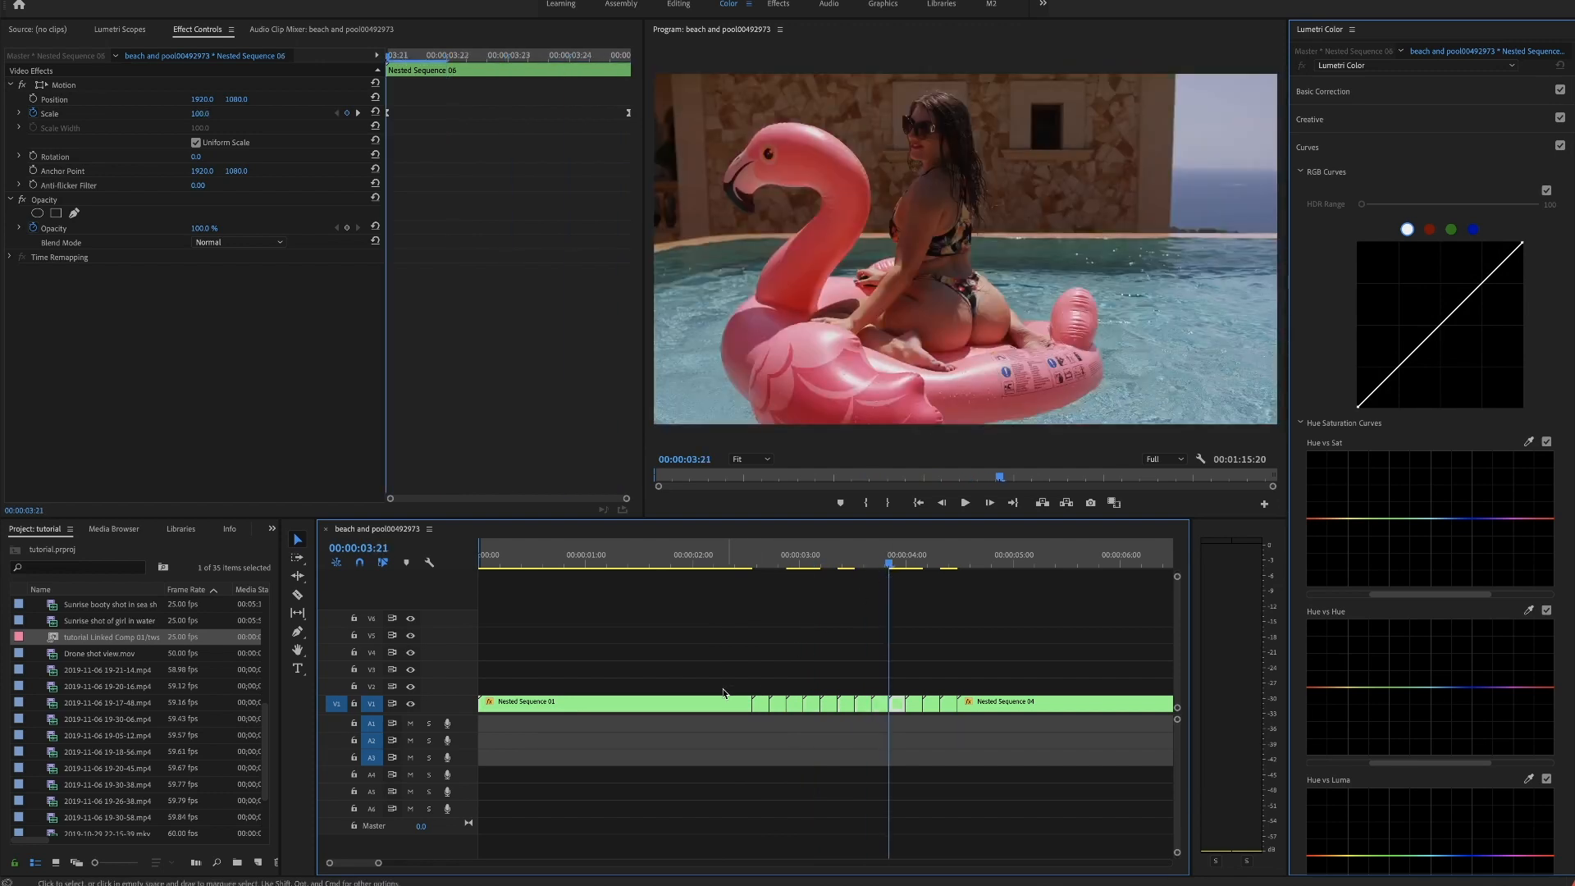
click(722, 704)
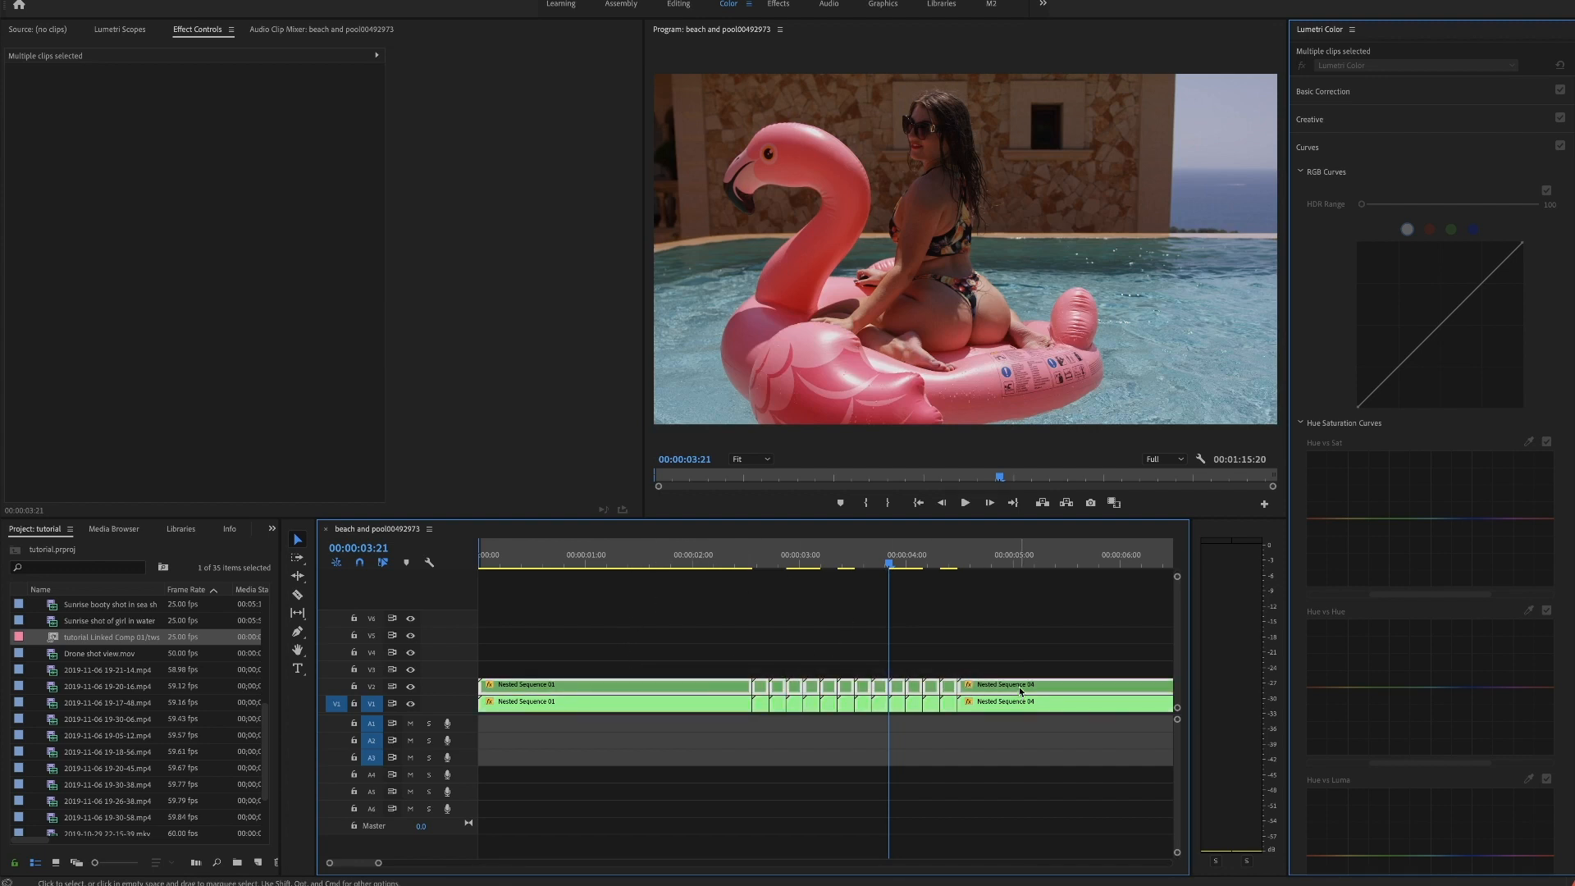
right_click(1019, 691)
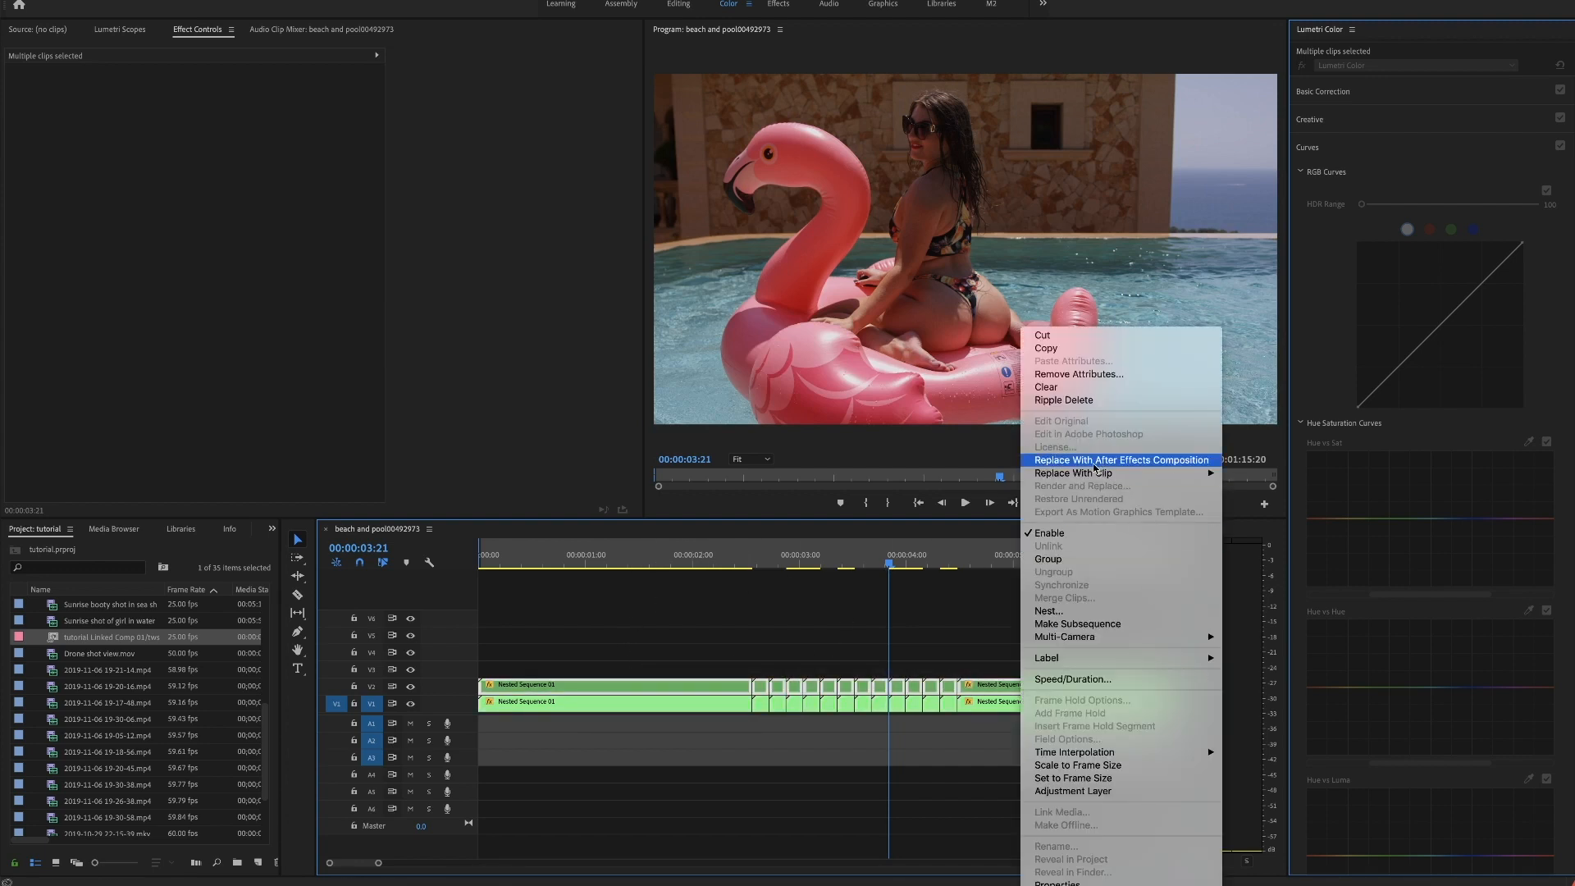
click(1121, 459)
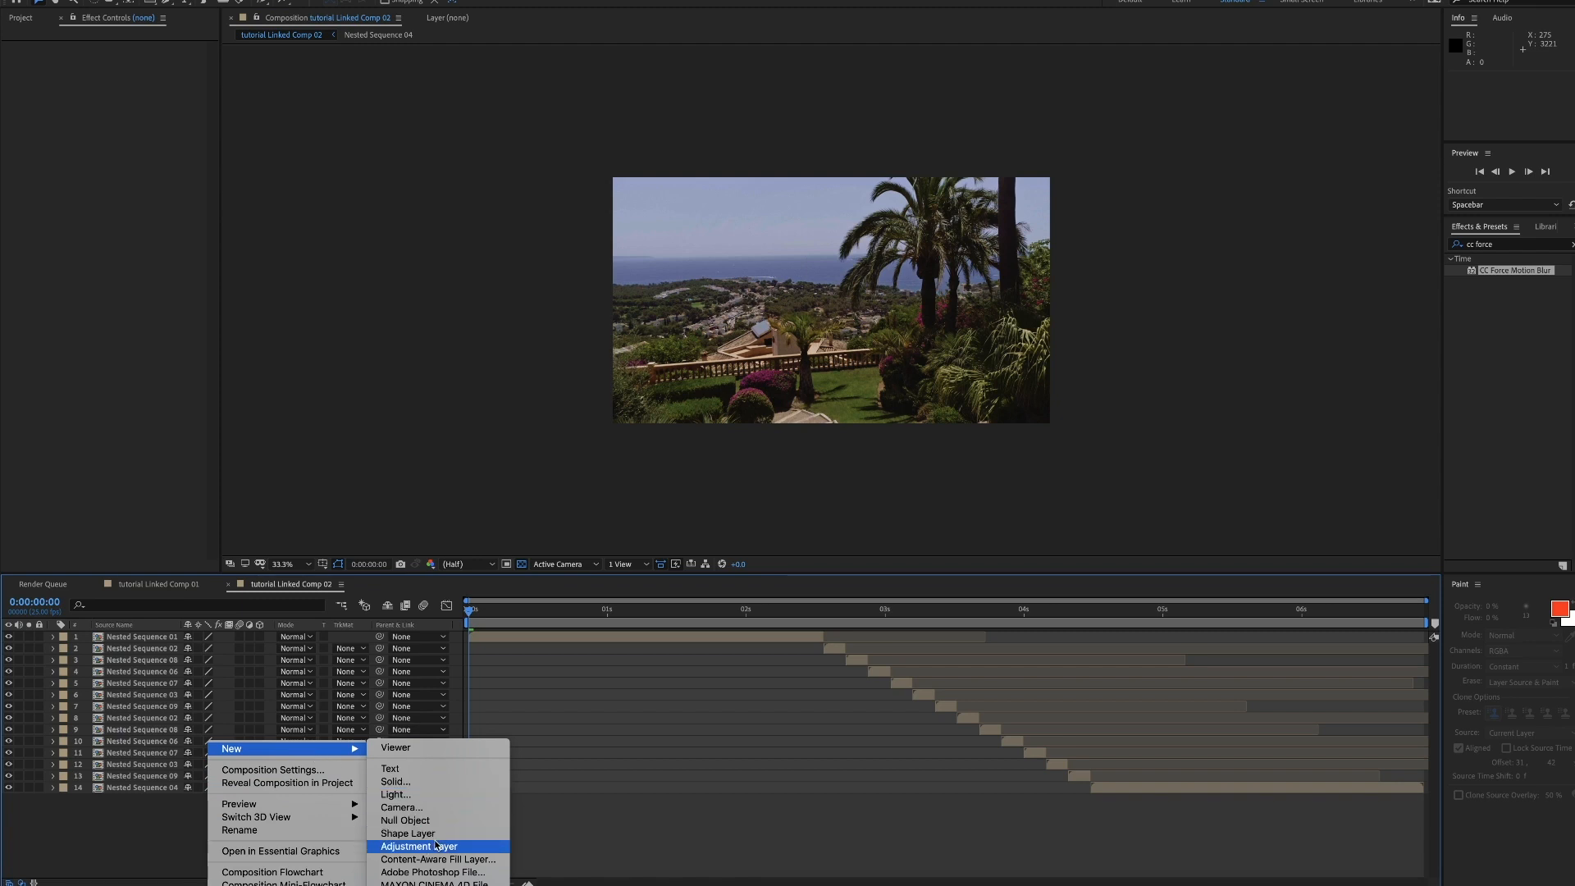
- Add an adjustment layer with CC Force Motion Blur above the nested sequence layers
click(418, 847)
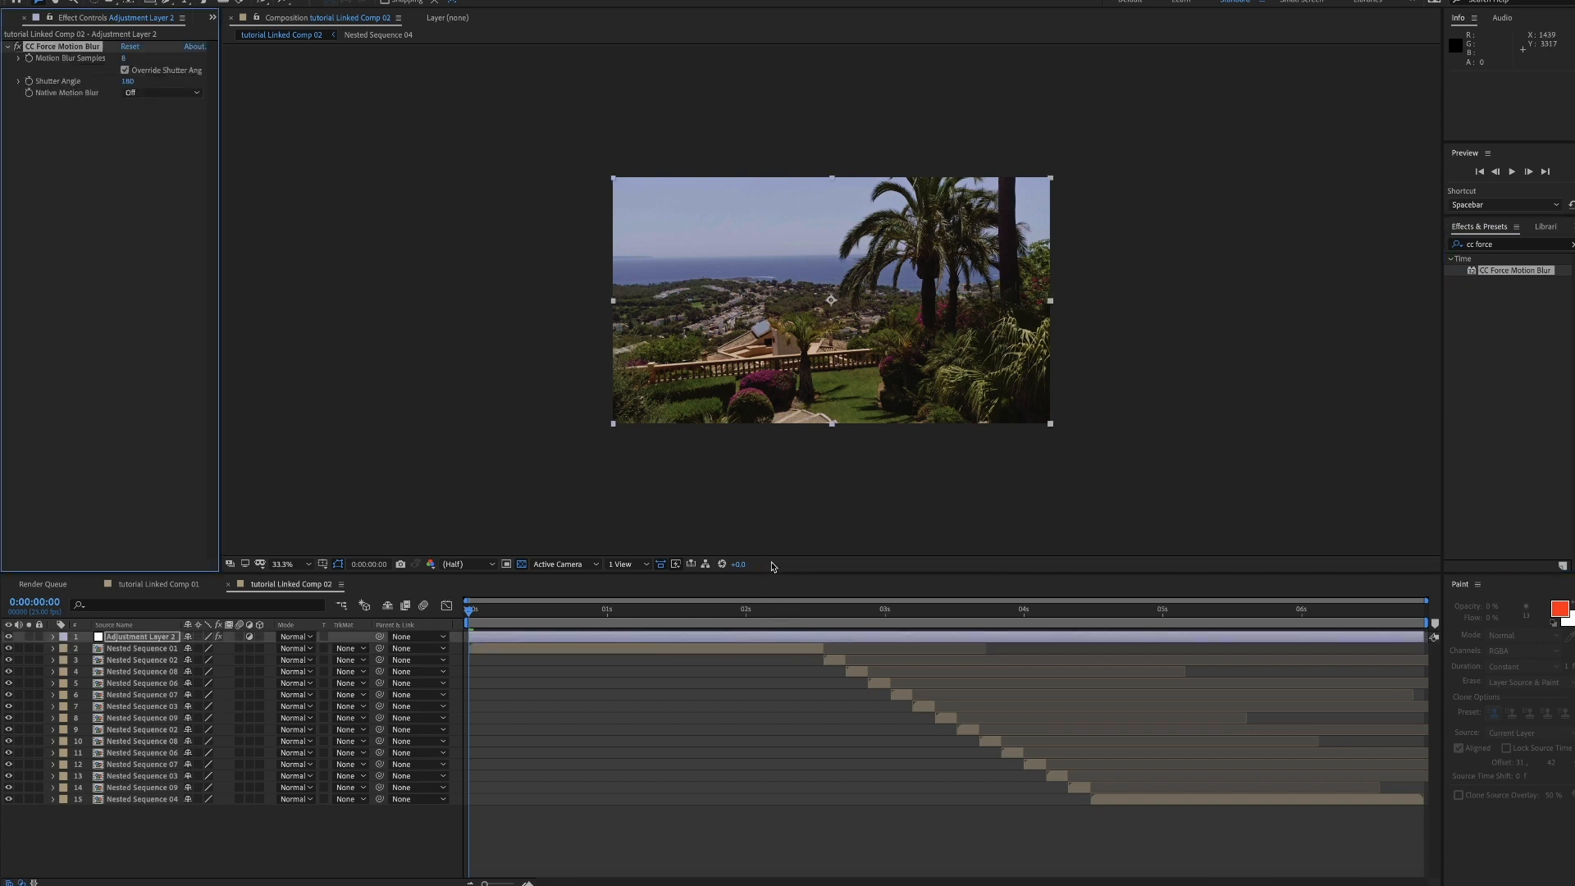
mouse_move(867, 502)
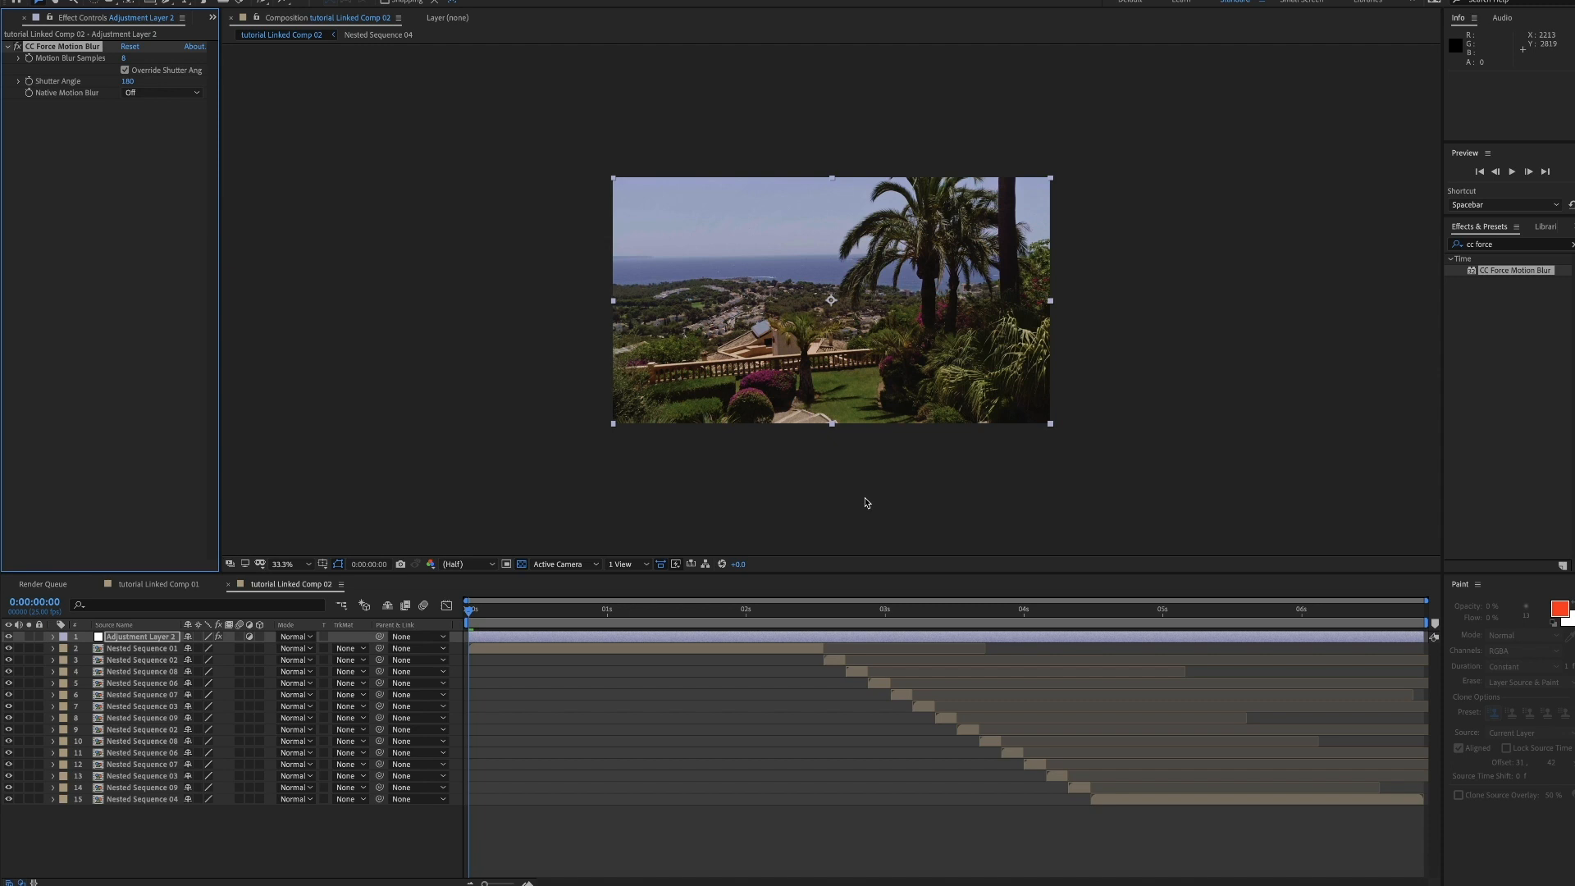
mouse_move(639, 633)
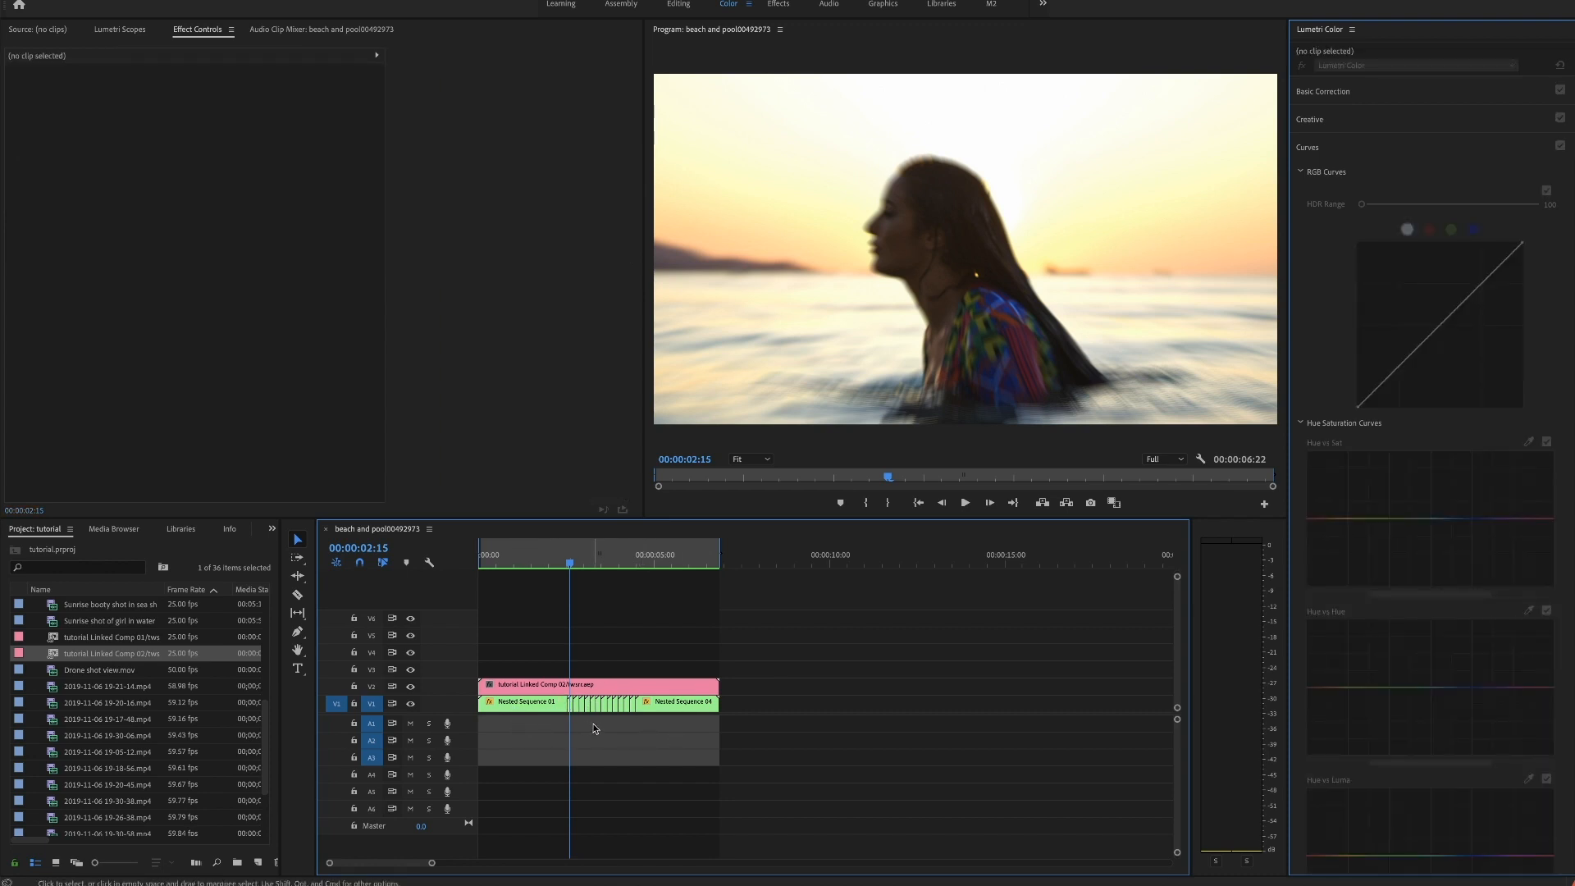
mouse_move(605, 742)
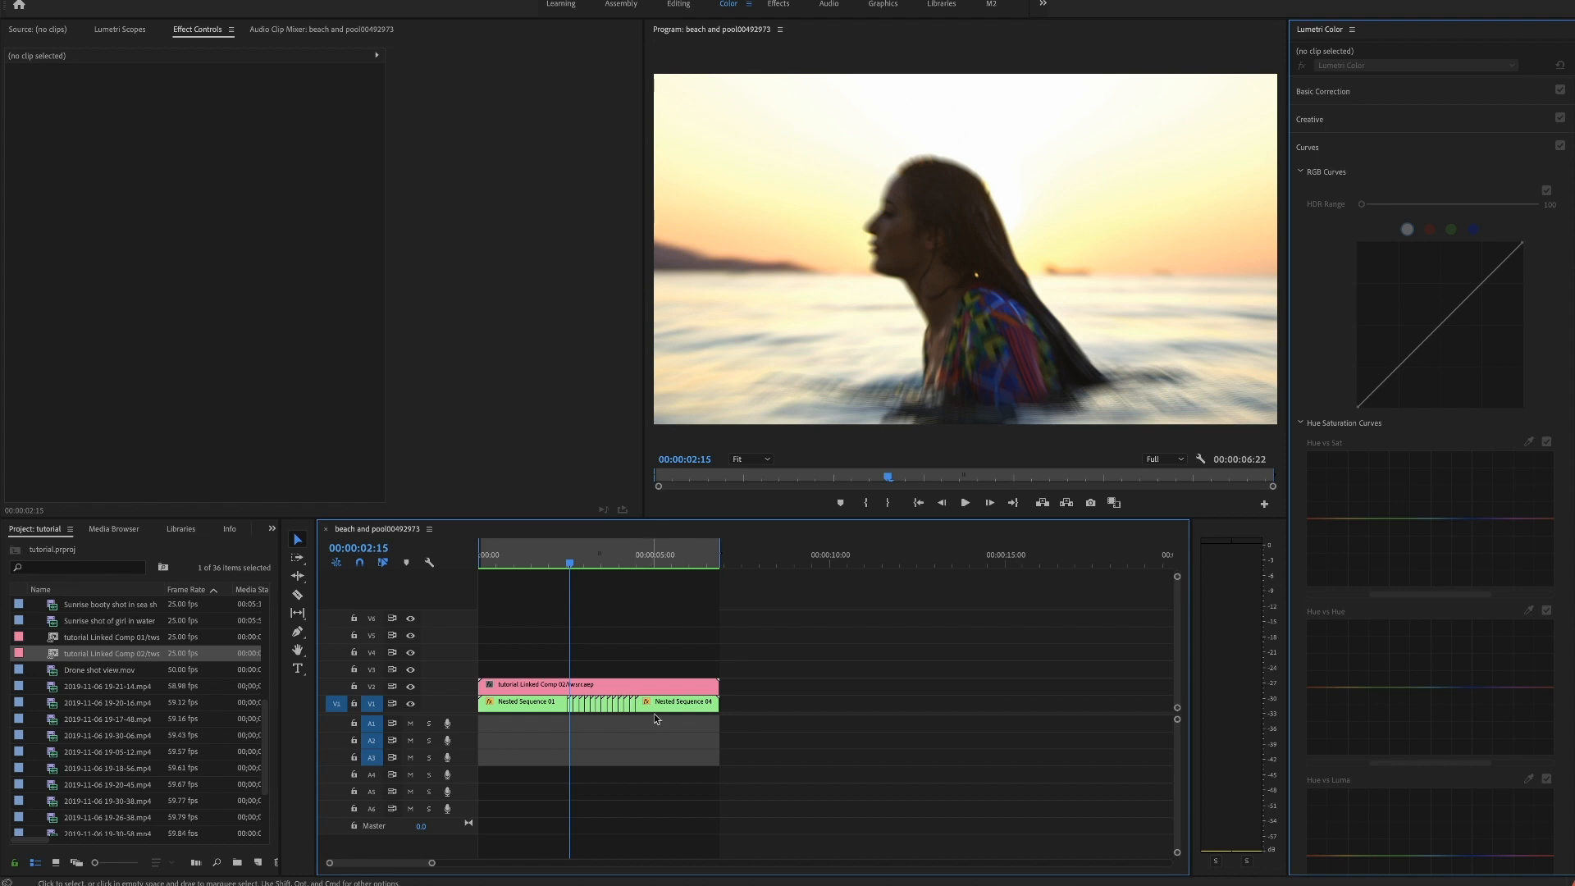
mouse_move(651, 713)
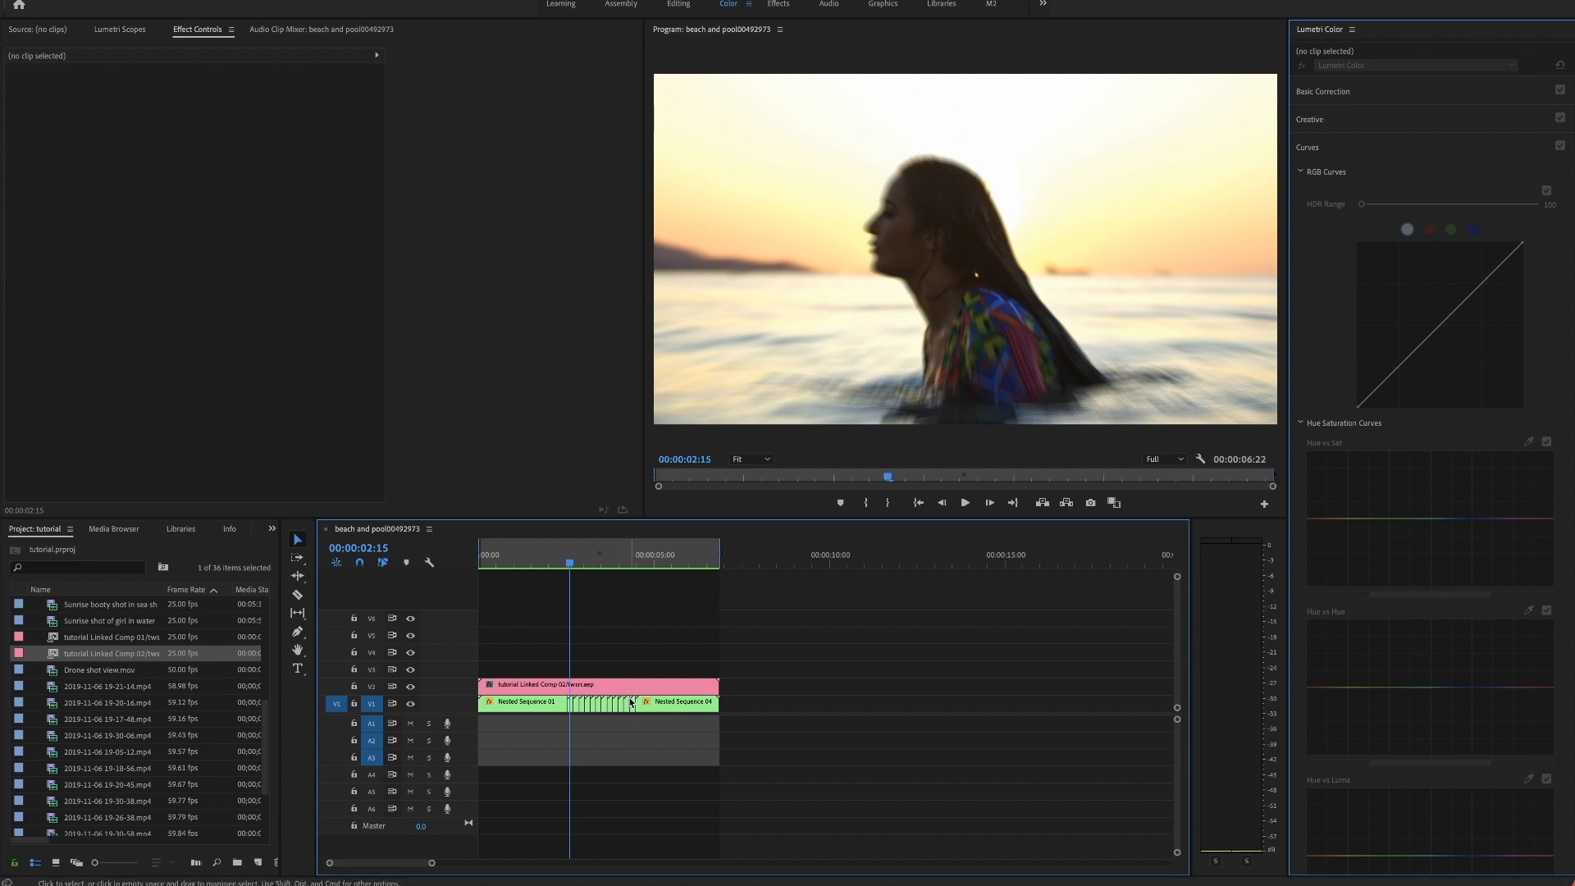
mouse_move(624, 701)
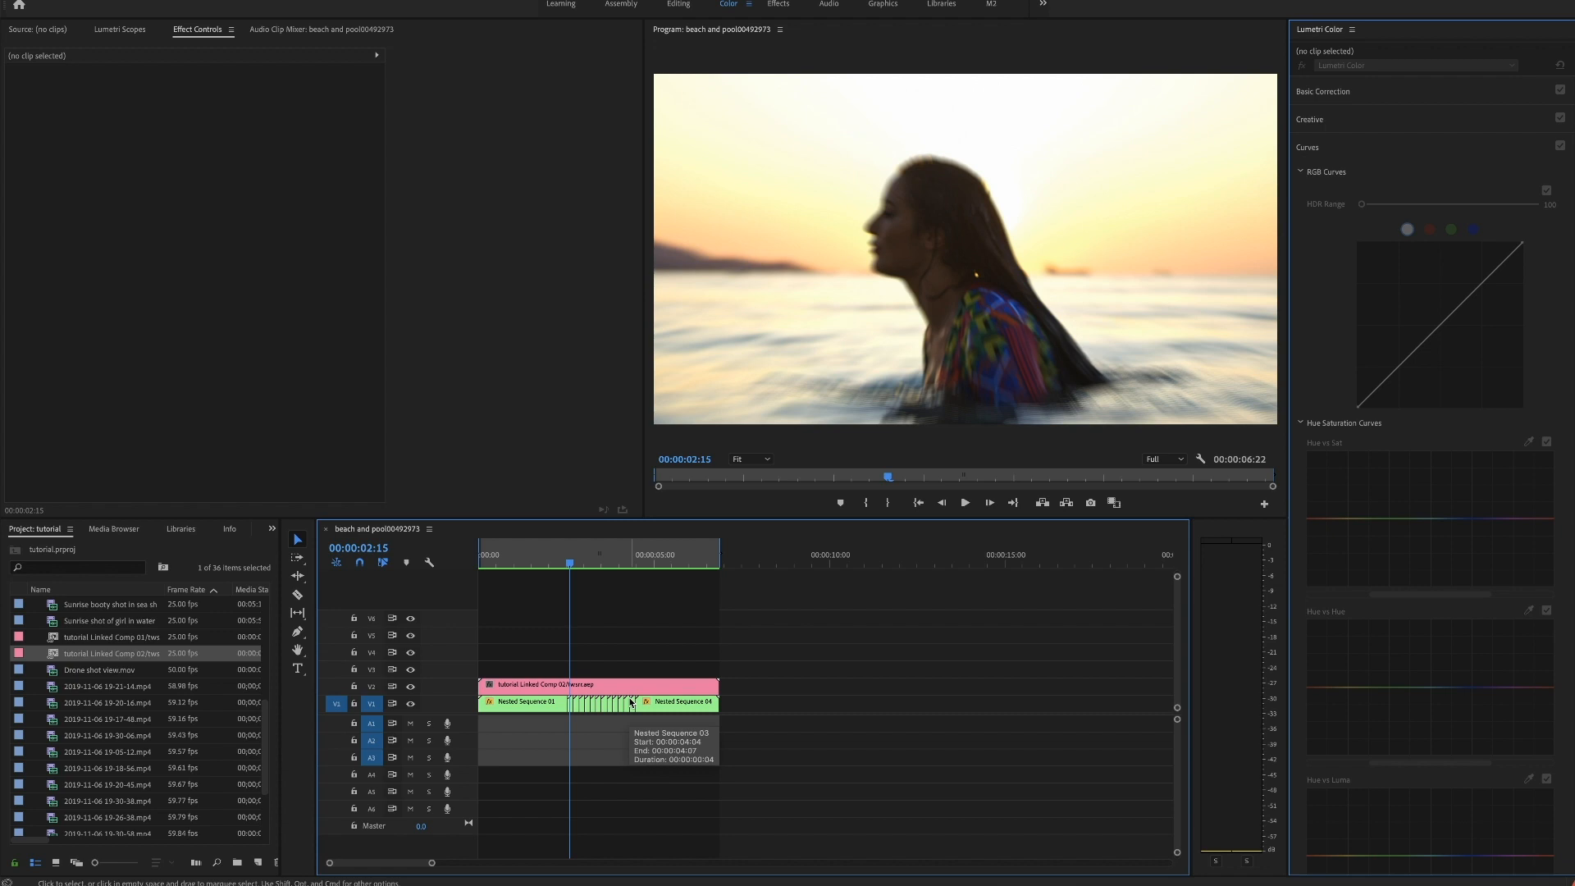